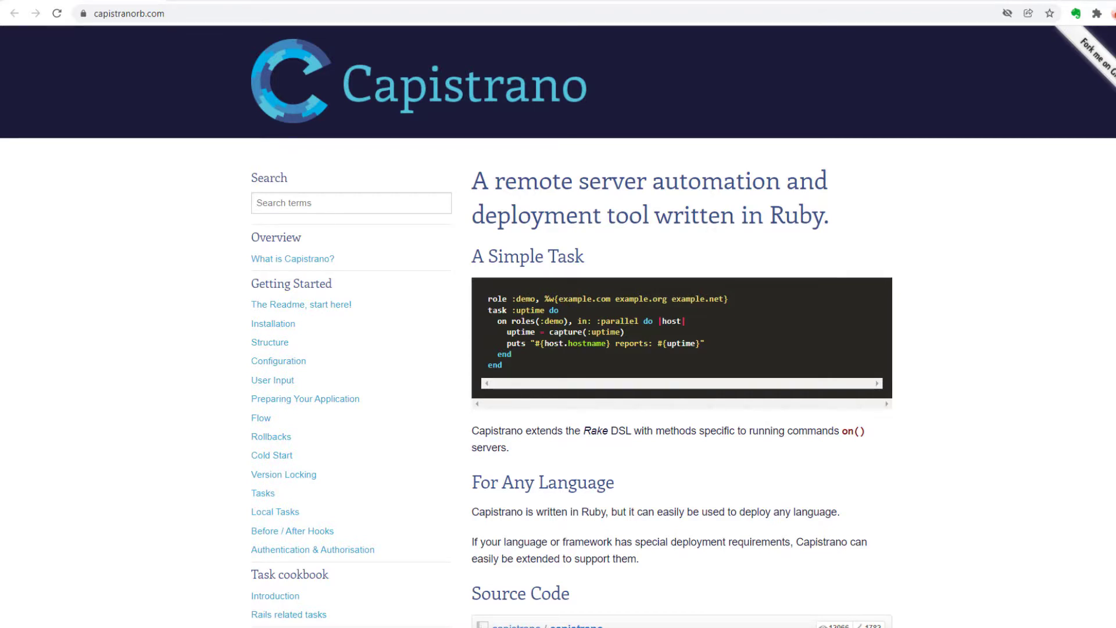
View the Capistrano Installation guide down to the 'Usage in a Rails project' Gemfile lines.
click(272, 325)
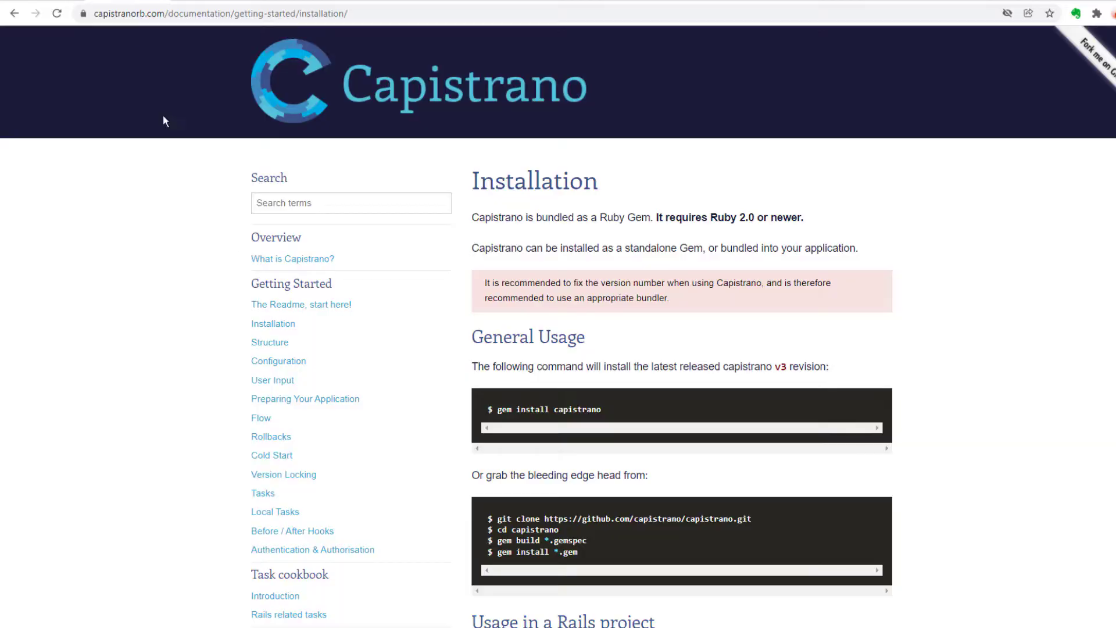
scroll(down, 3)
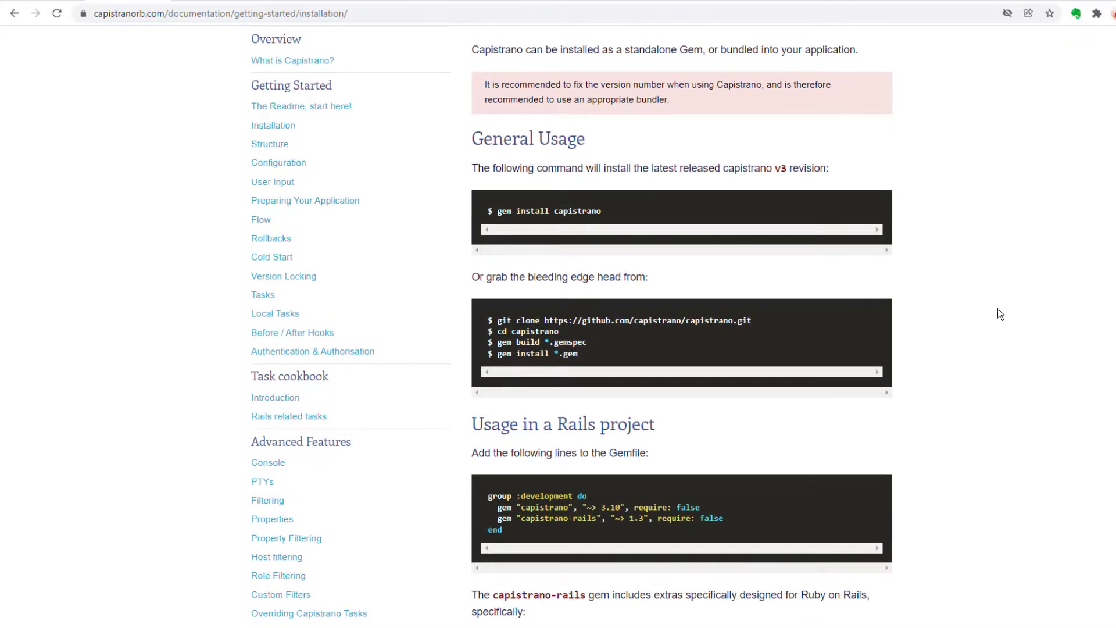
scroll(down, 3)
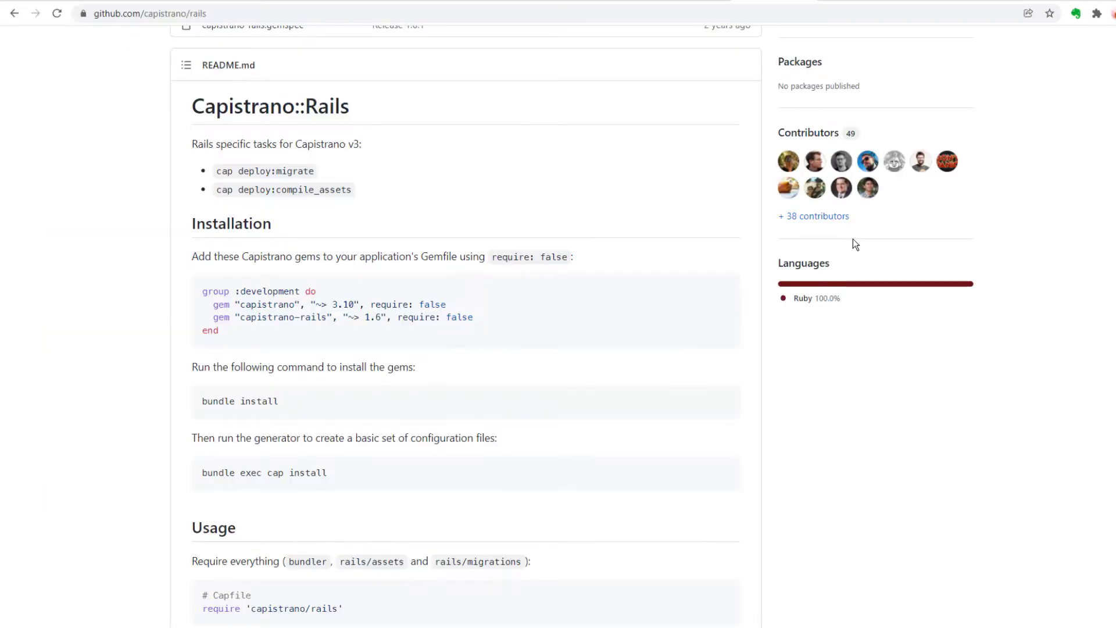
Switch to the github.com/capistrano/bundler README installation section.
click(148, 13)
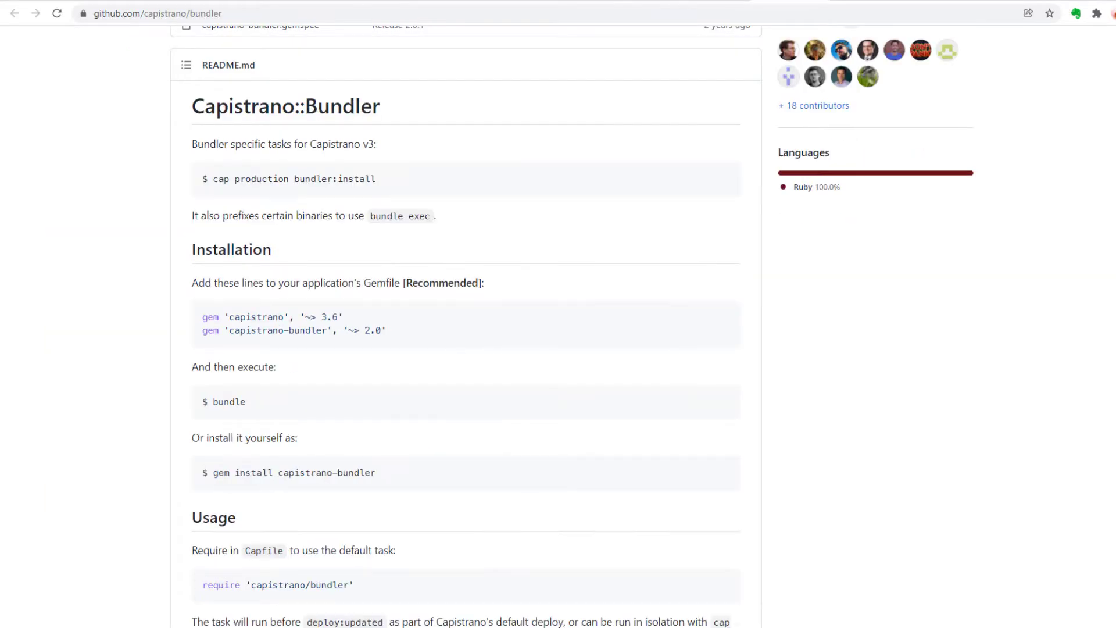
click(164, 13)
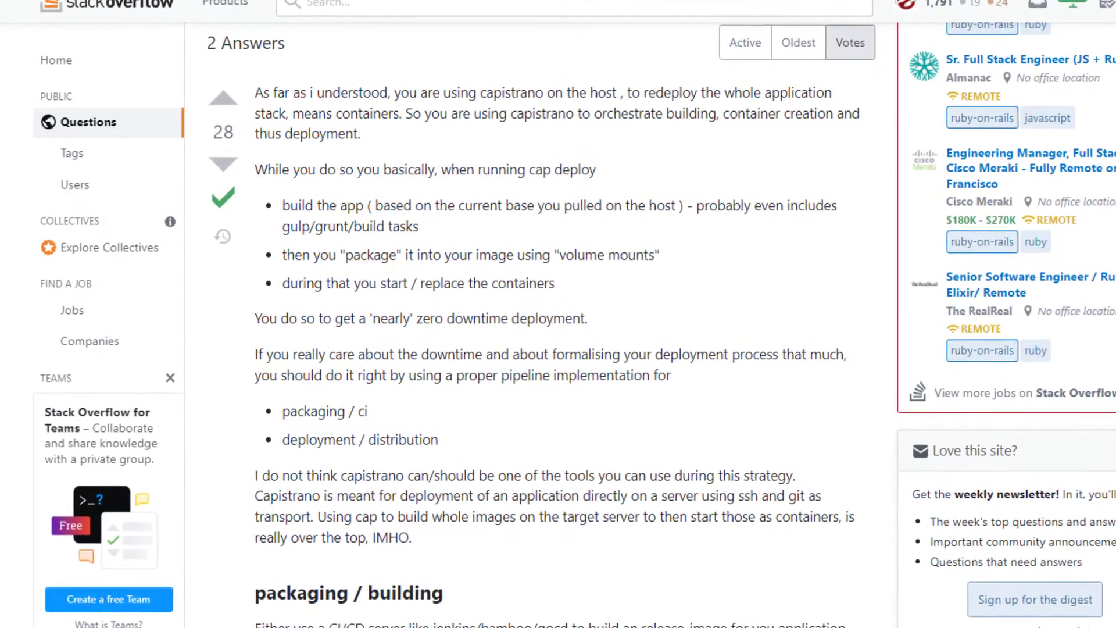
Scroll to the accepted Stack Overflow answer on Capistrano with Docker.
scroll(down, 3)
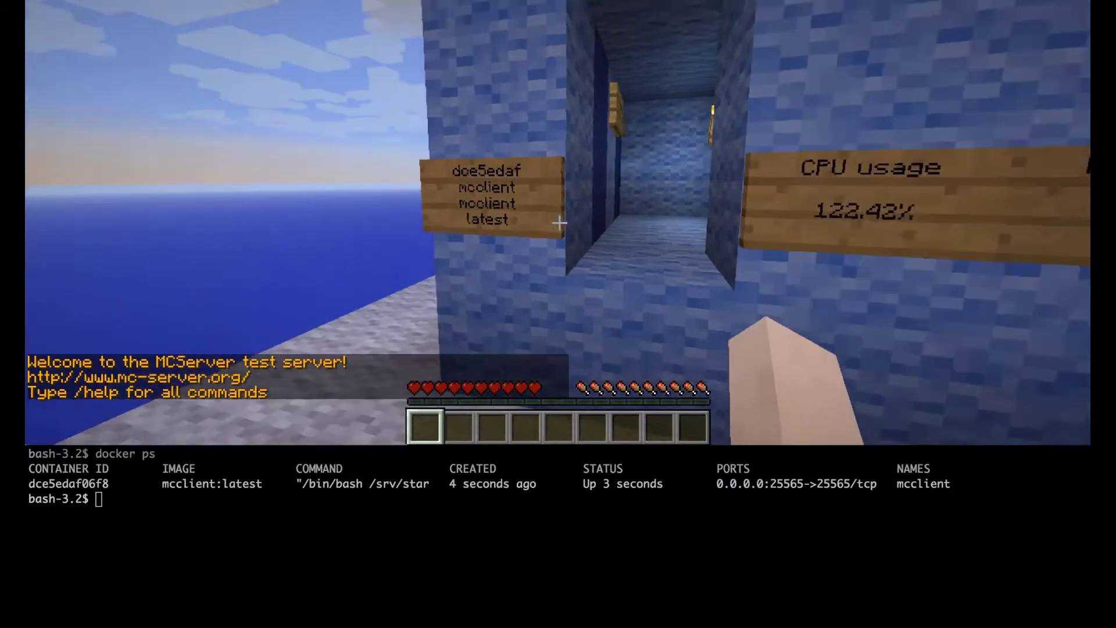
mouse_move(558, 225)
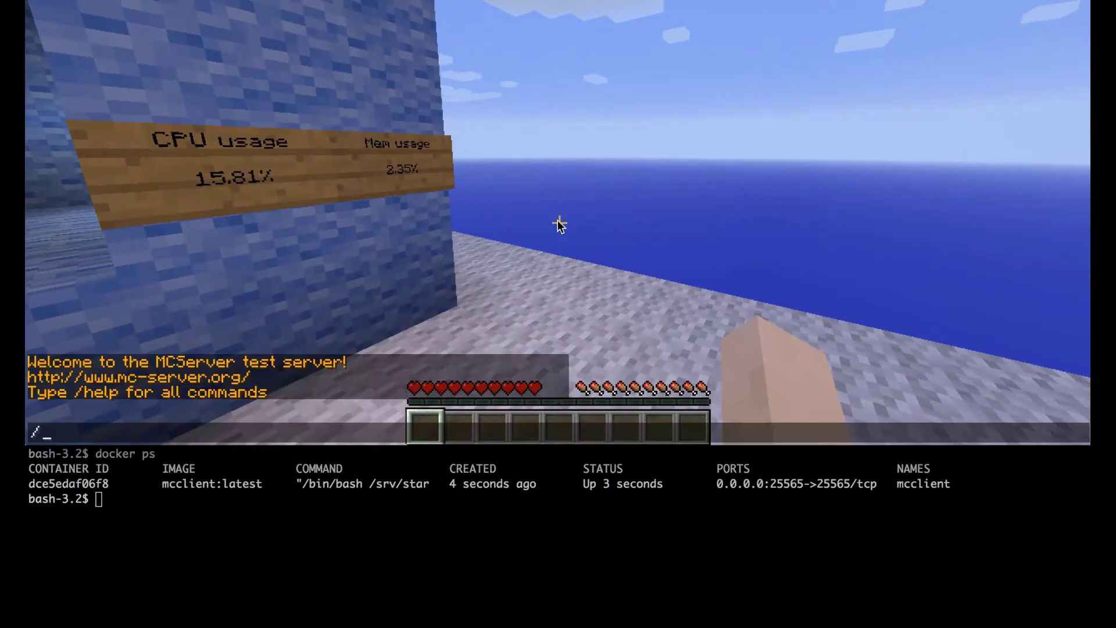
Run 'docker run redis' and review the running containers output.
text(docker run redis)
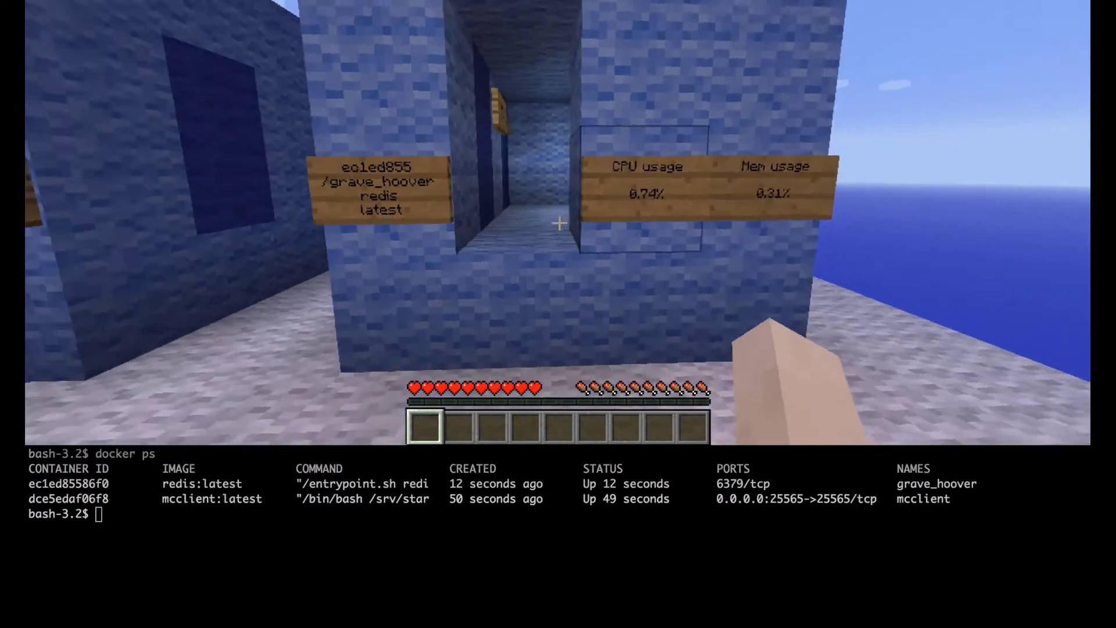
mouse_move(558, 225)
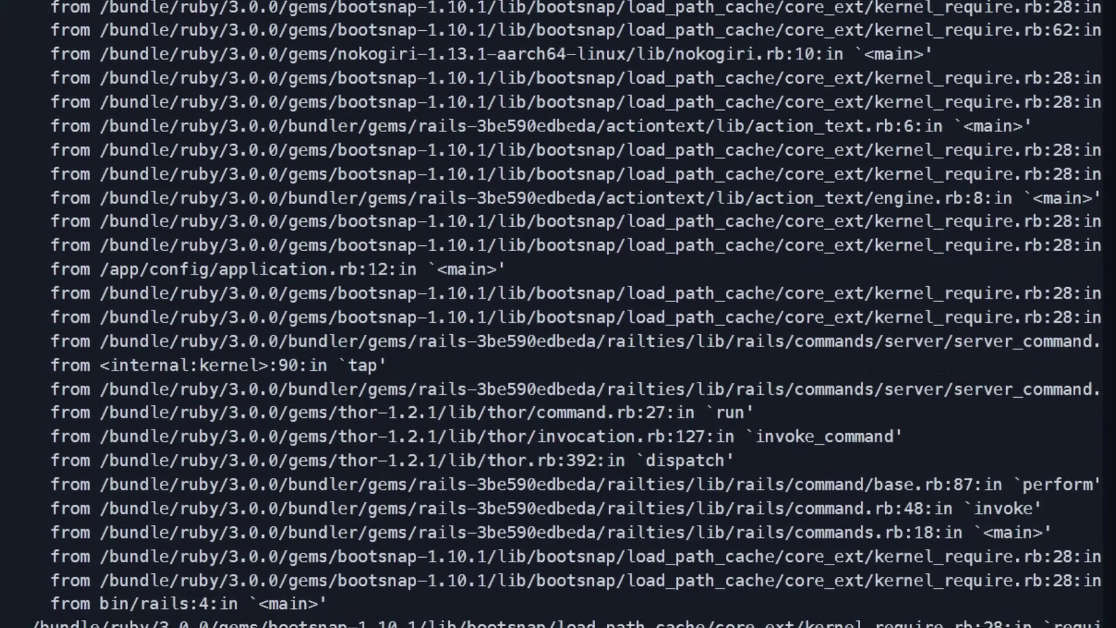
scroll(down, 3)
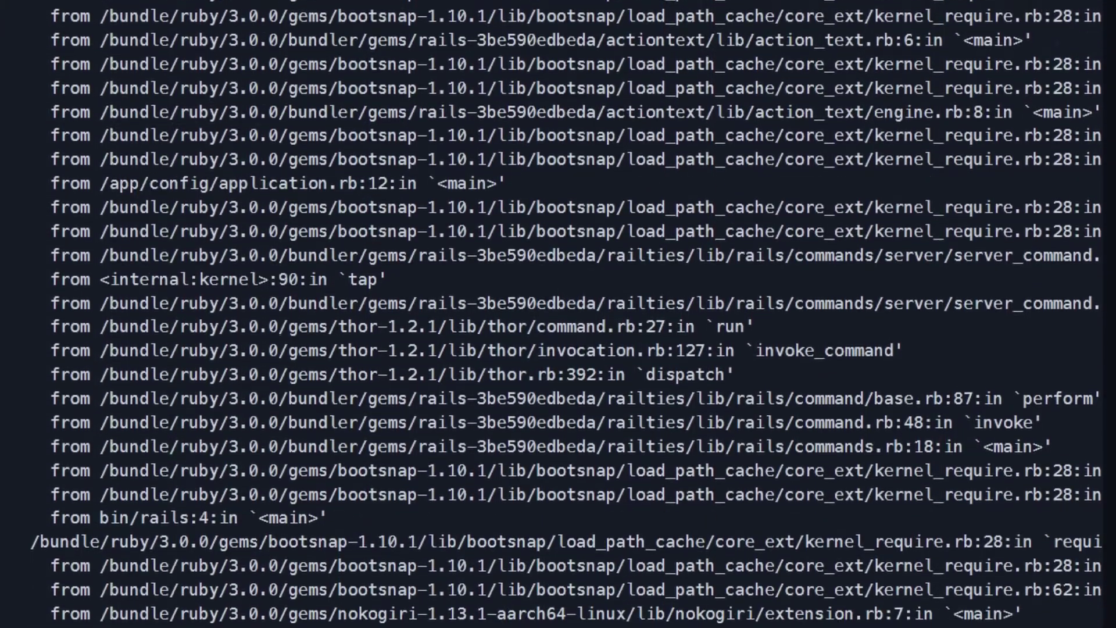
scroll(down, 3)
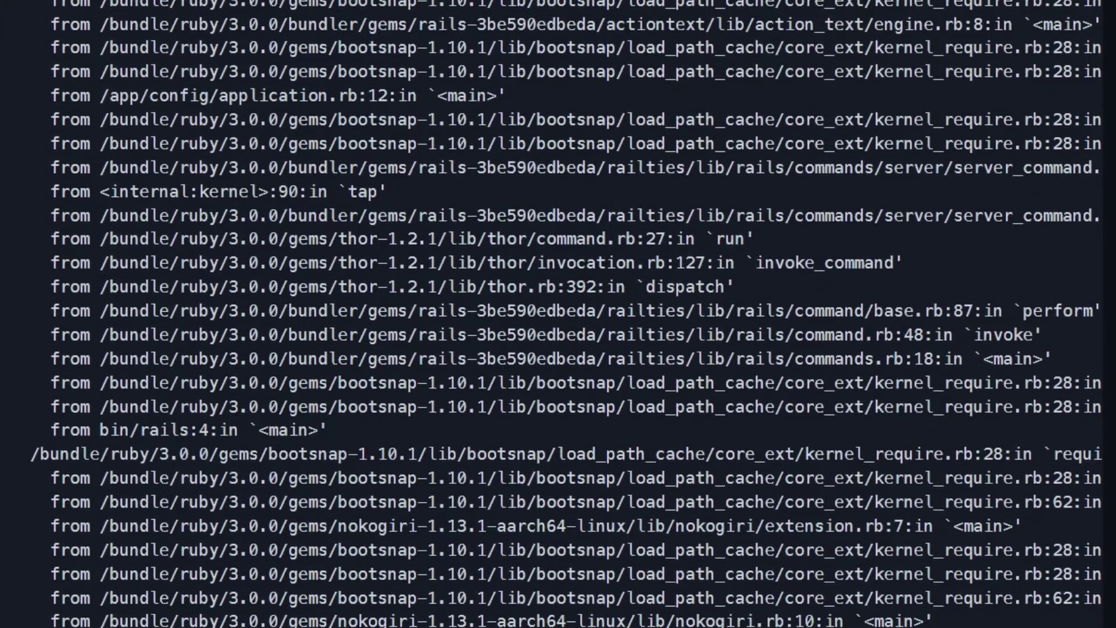
scroll(down, 3)
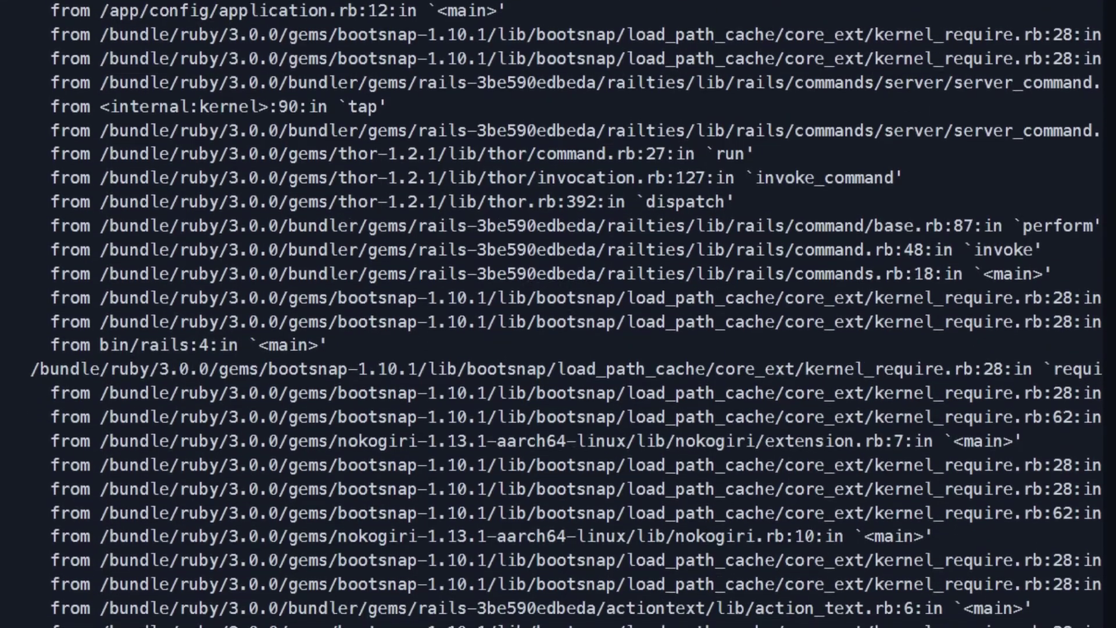
scroll(down, 3)
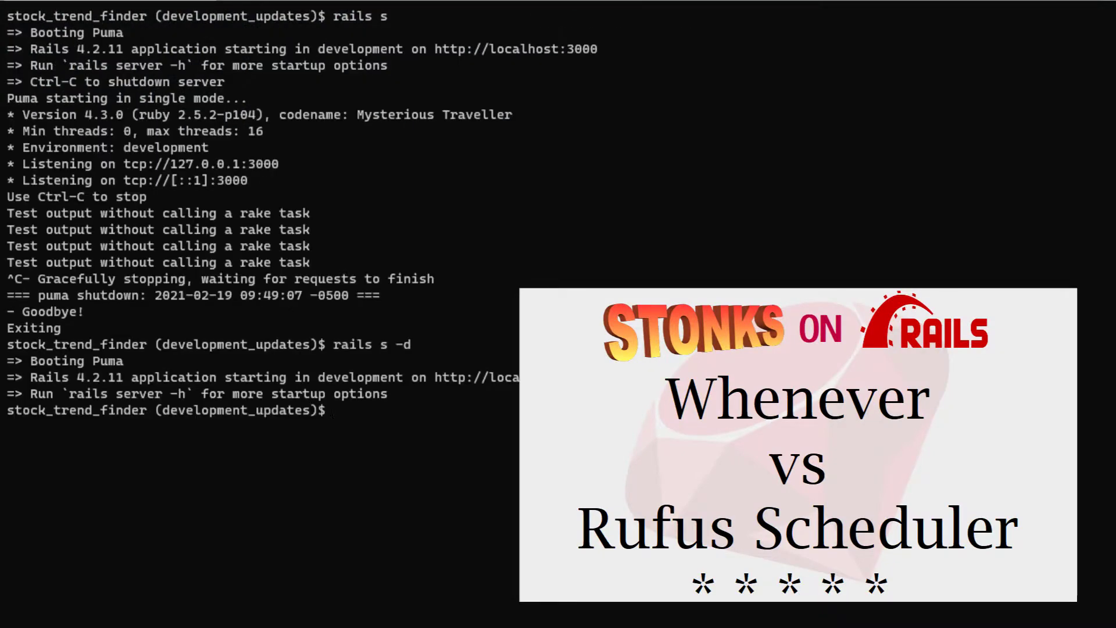
mouse_move(812, 255)
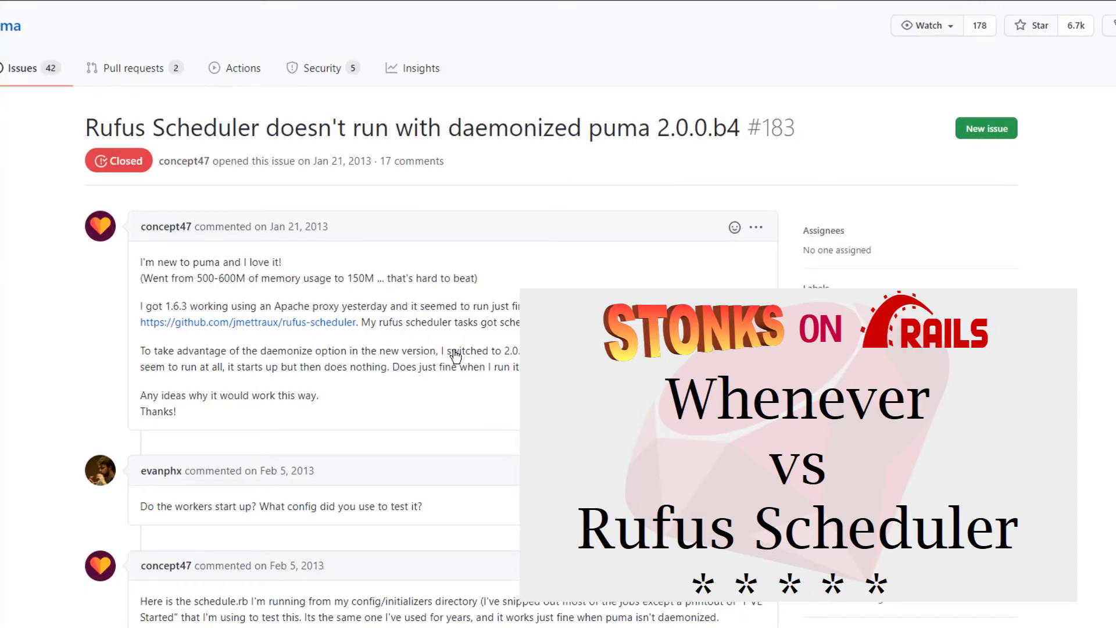
Read through the comments of issue #183 on Rufus Scheduler with daemonized puma.
scroll(down, 3)
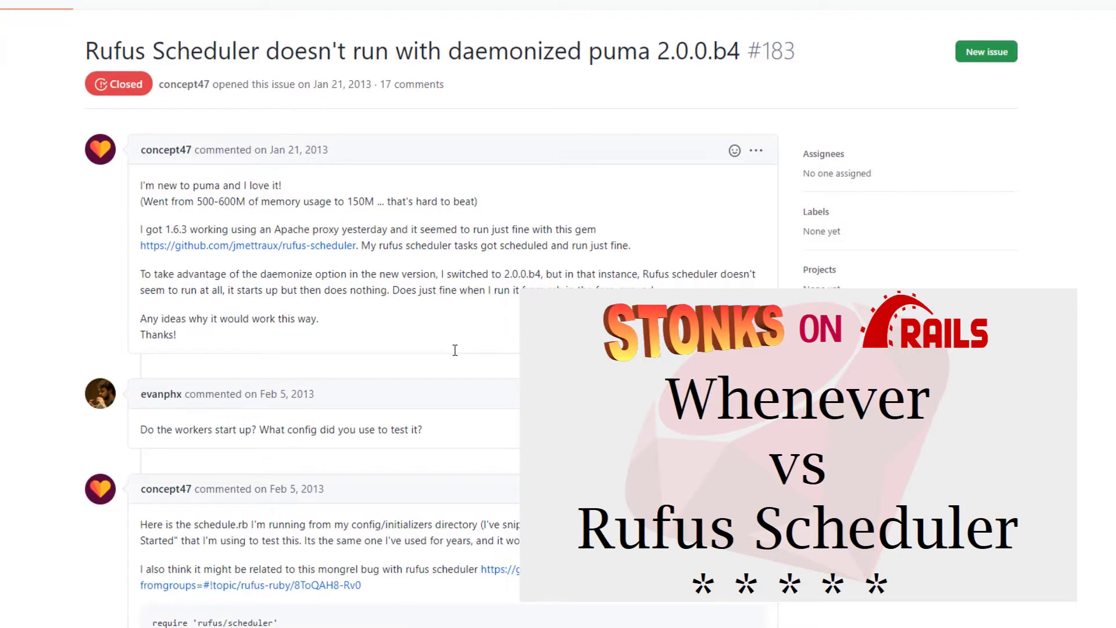
scroll(down, 3)
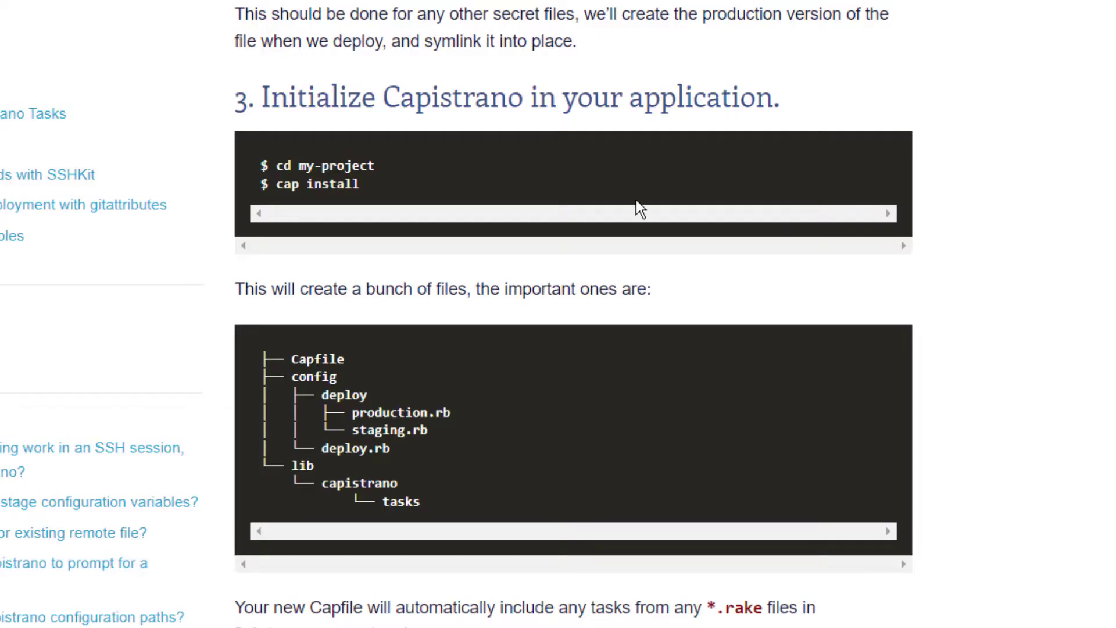
mouse_move(303, 316)
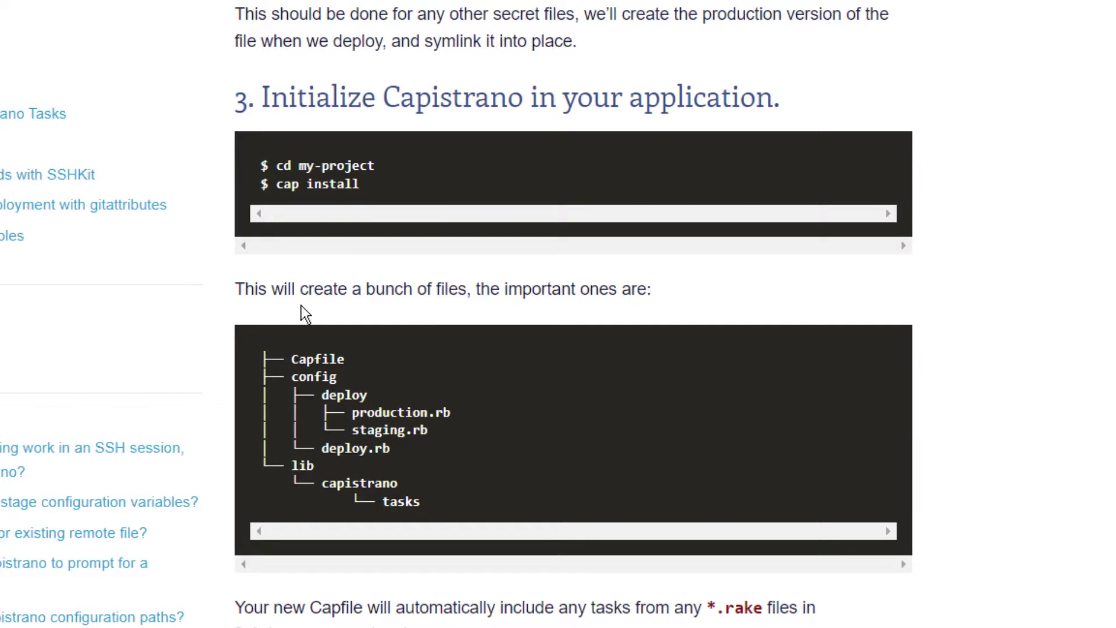
mouse_move(373, 322)
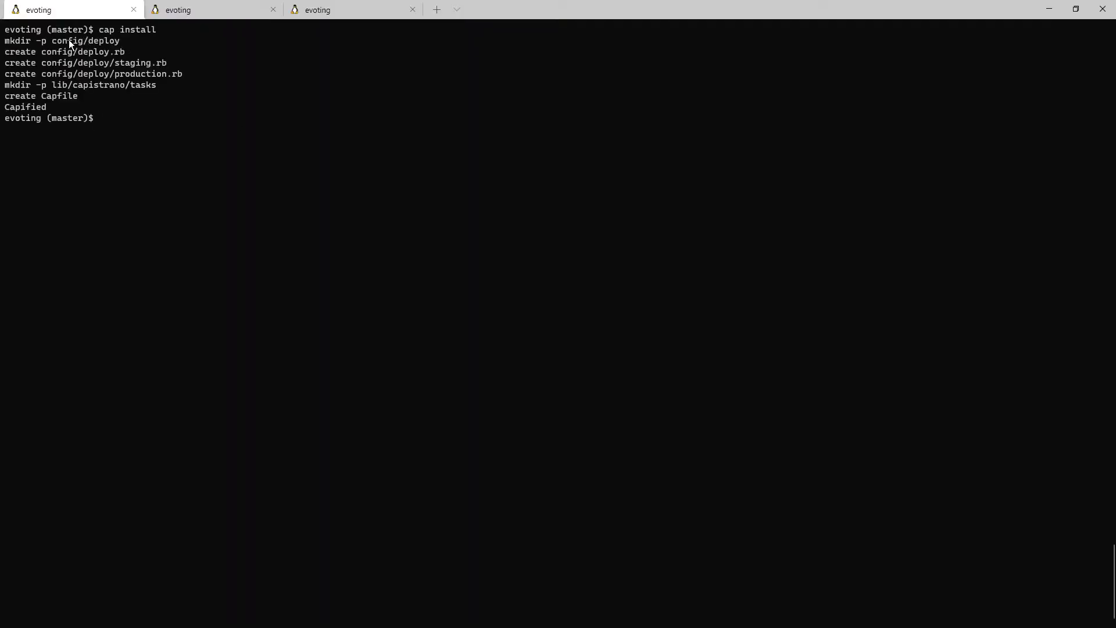
mouse_move(182, 57)
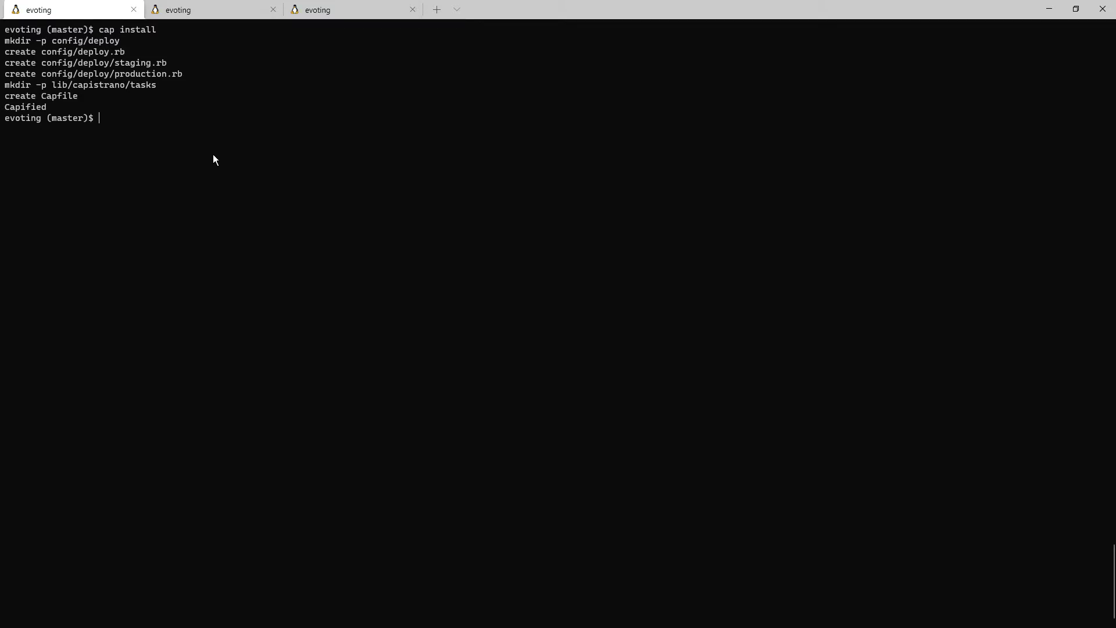
mouse_move(227, 105)
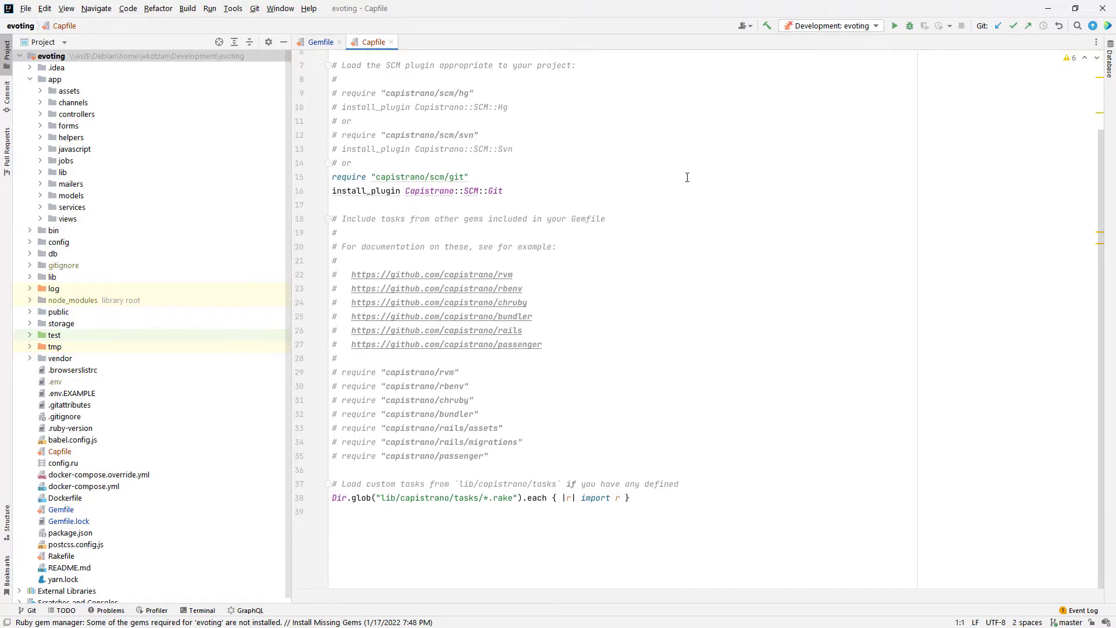
Check production.rb, then set deploy_to in deploy.rb to "/var/www/evoting".
scroll(up, 3)
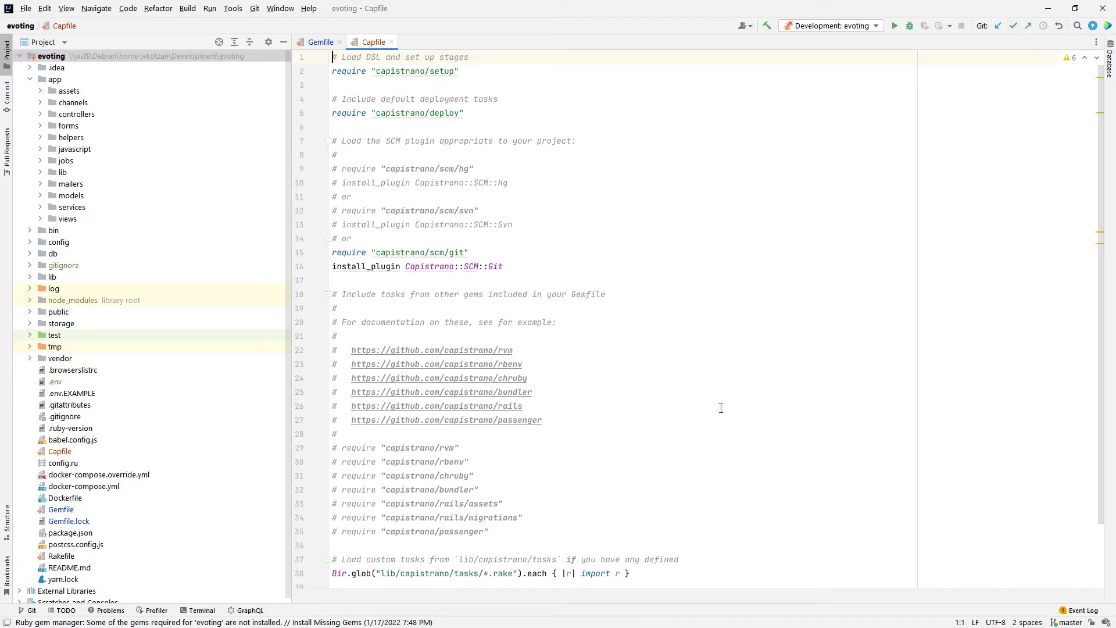
mouse_move(729, 421)
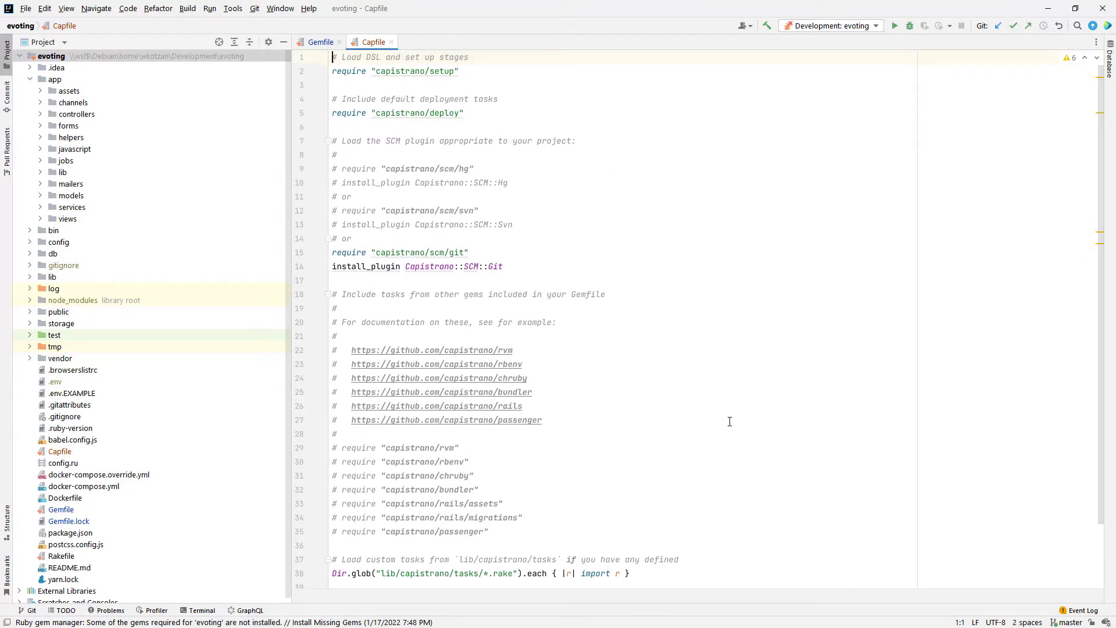
click(426, 42)
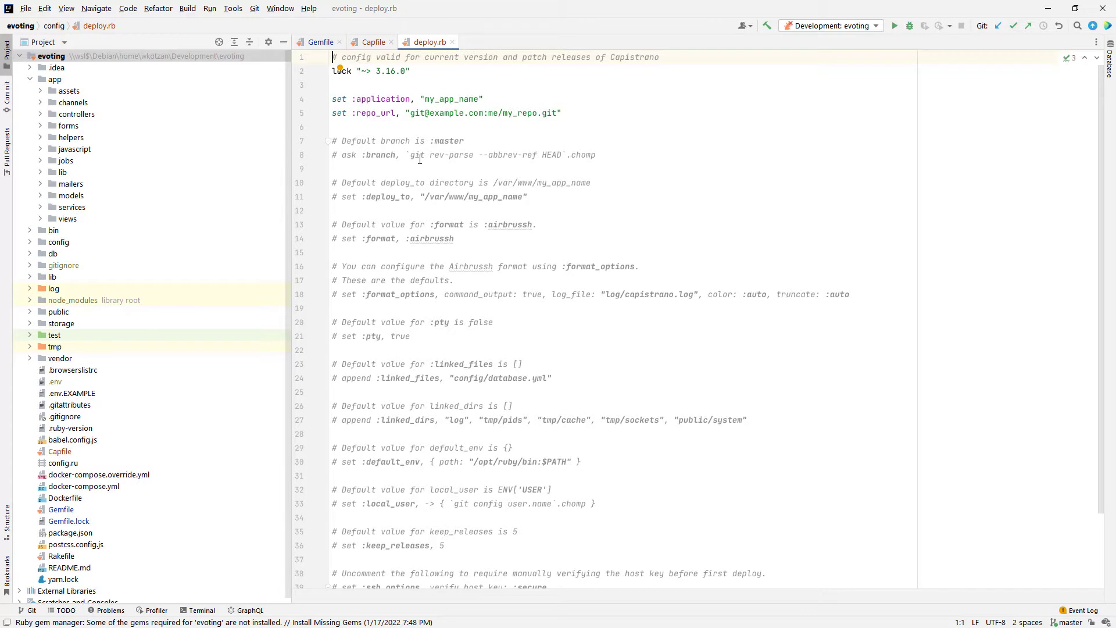
click(31, 242)
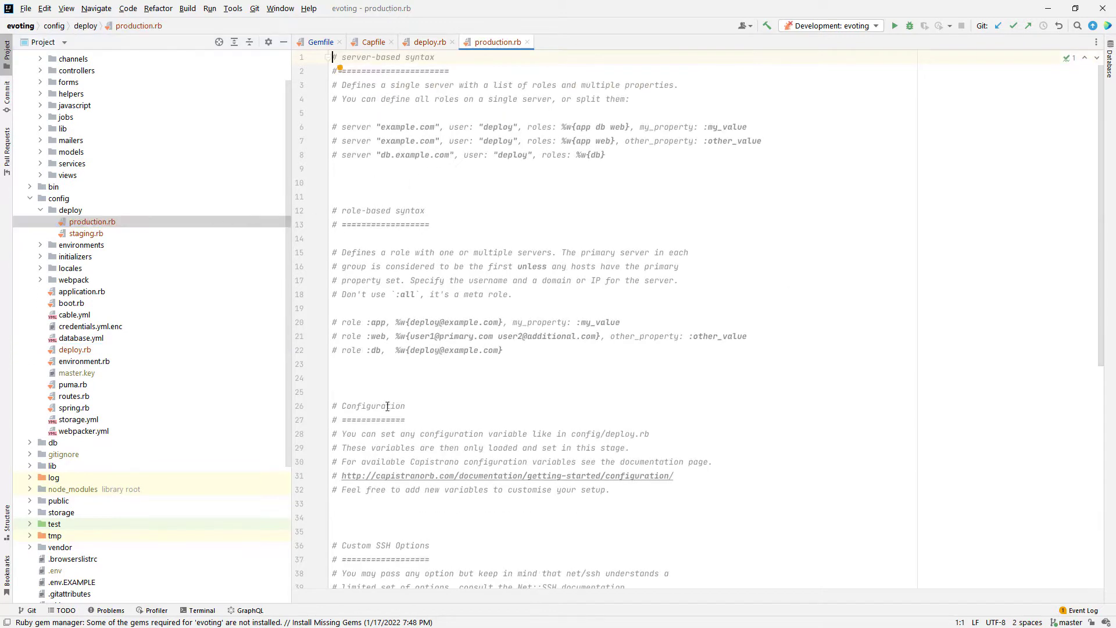
mouse_move(694, 392)
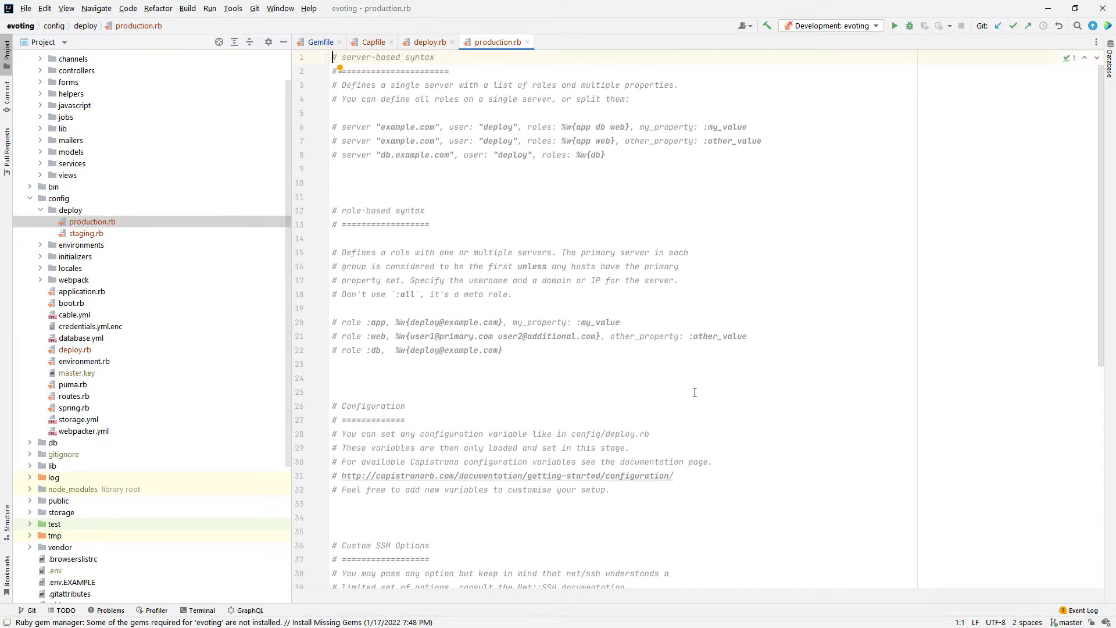
click(427, 42)
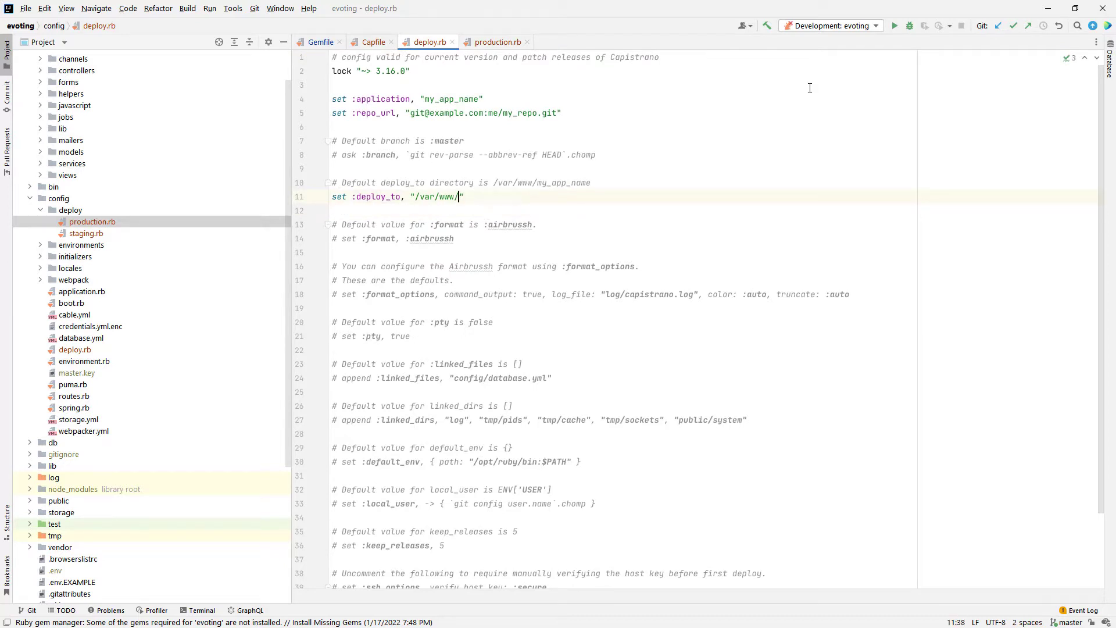
text(evoting)
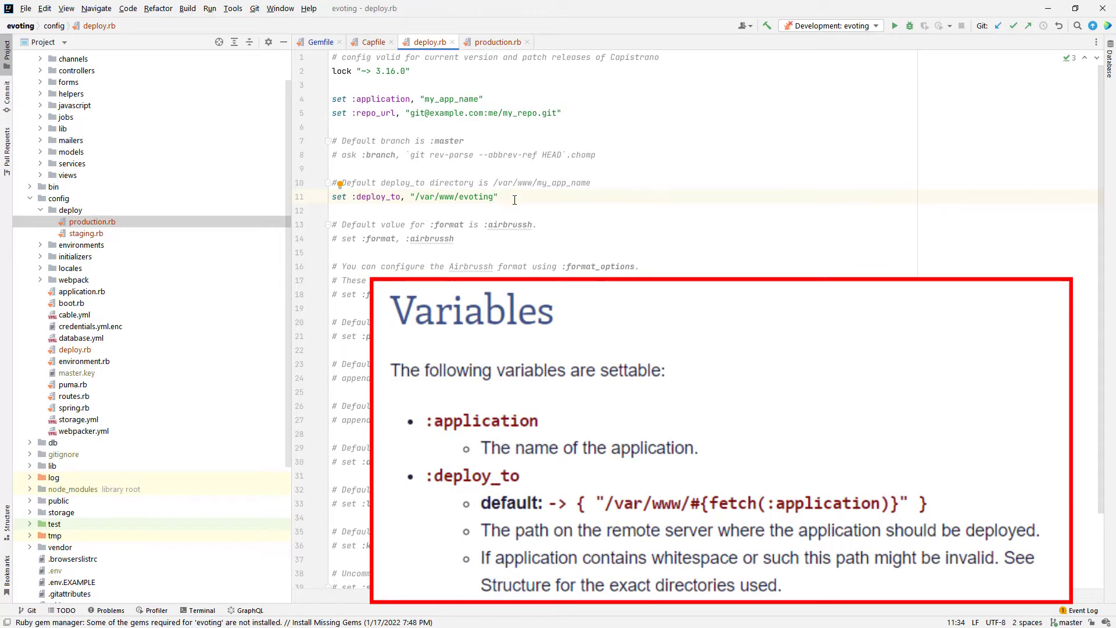
mouse_move(608, 251)
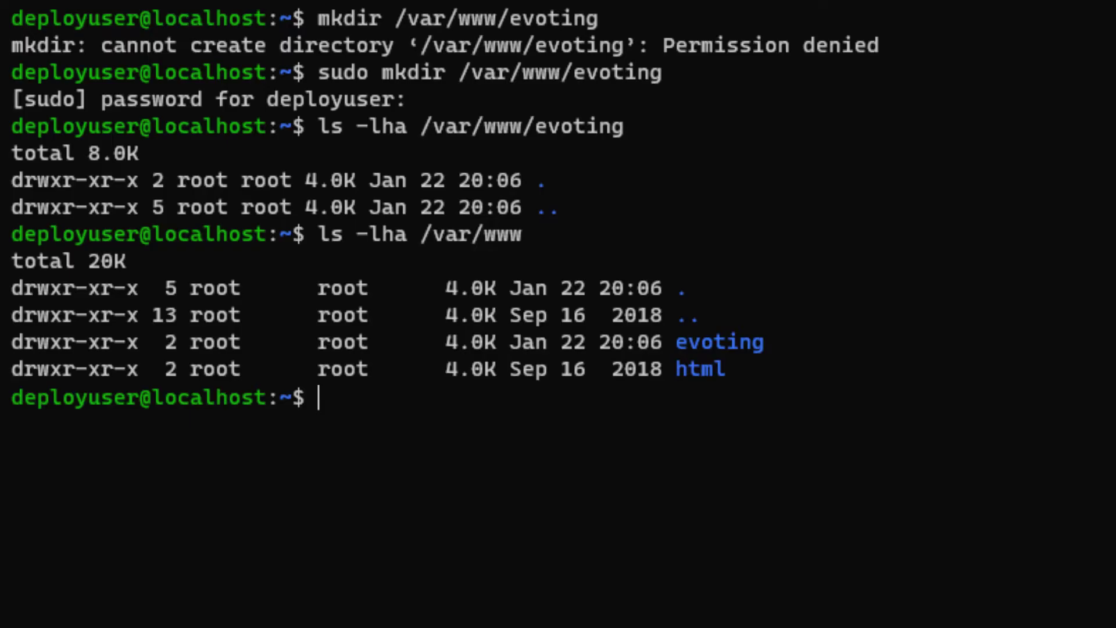
Run sudo chown so deployuser owns /var/www/evoting, then return to RubyMine.
text(chown deployuser:deployuser /var/www/evoting)
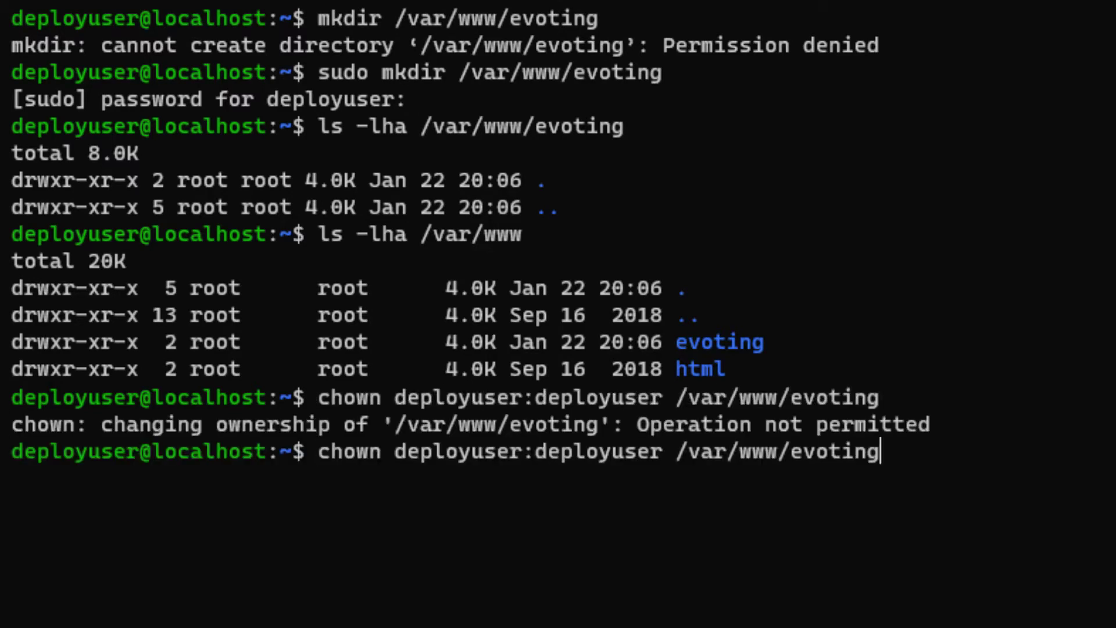
key(Return)
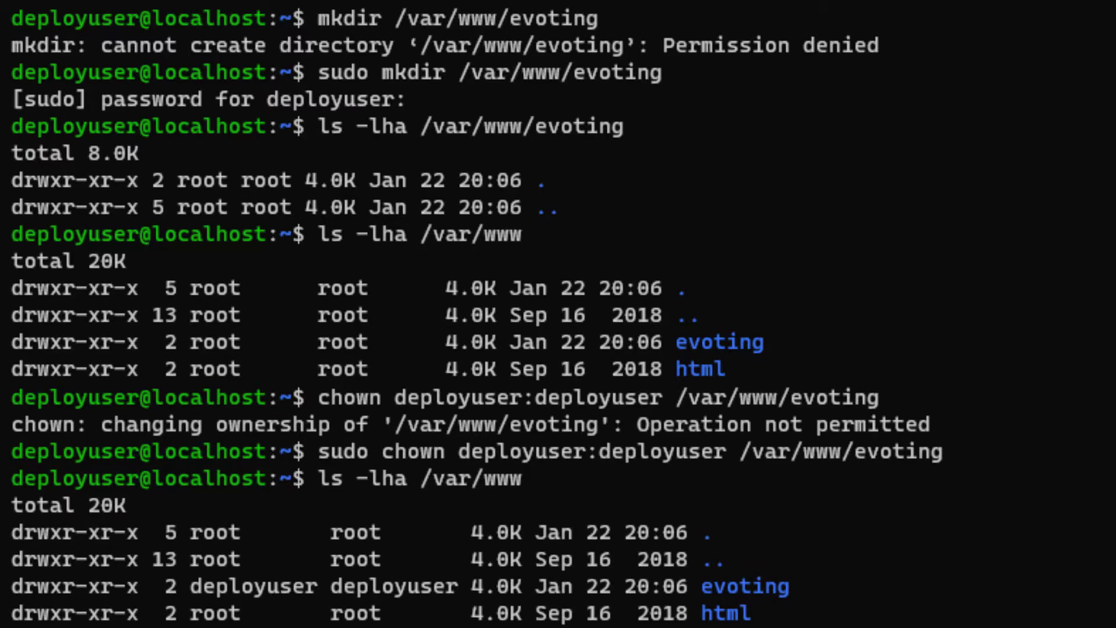
key(alt+Tab)
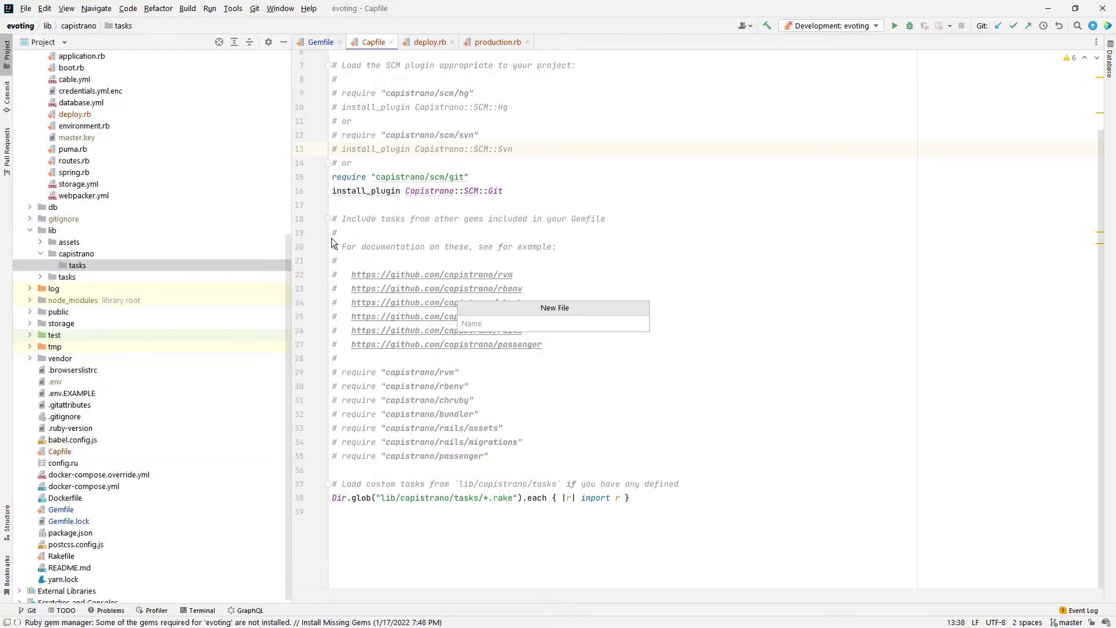
Create check_write_permissions.rake under lib/capistrano/tasks and list tasks with cap -T.
text(check_write_permis)
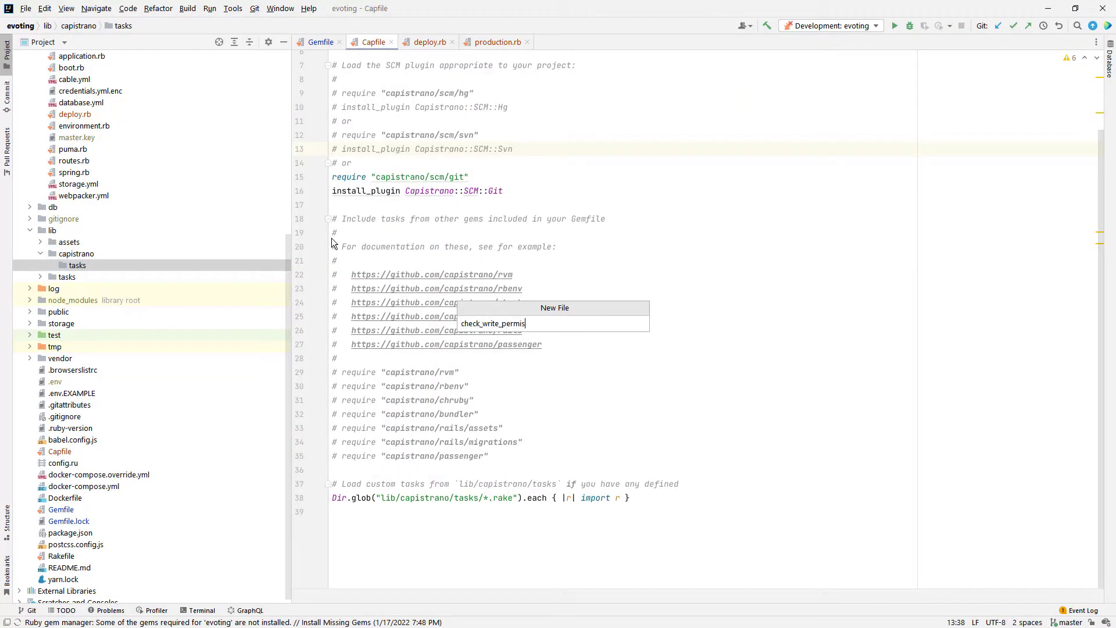
text(sions.ra)
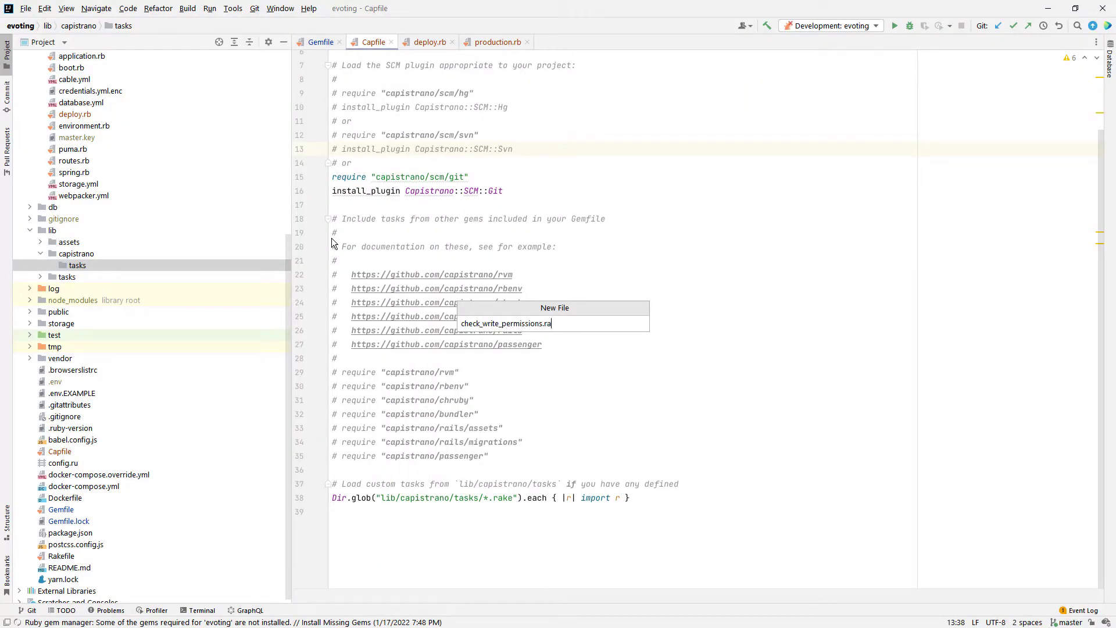
key(Enter)
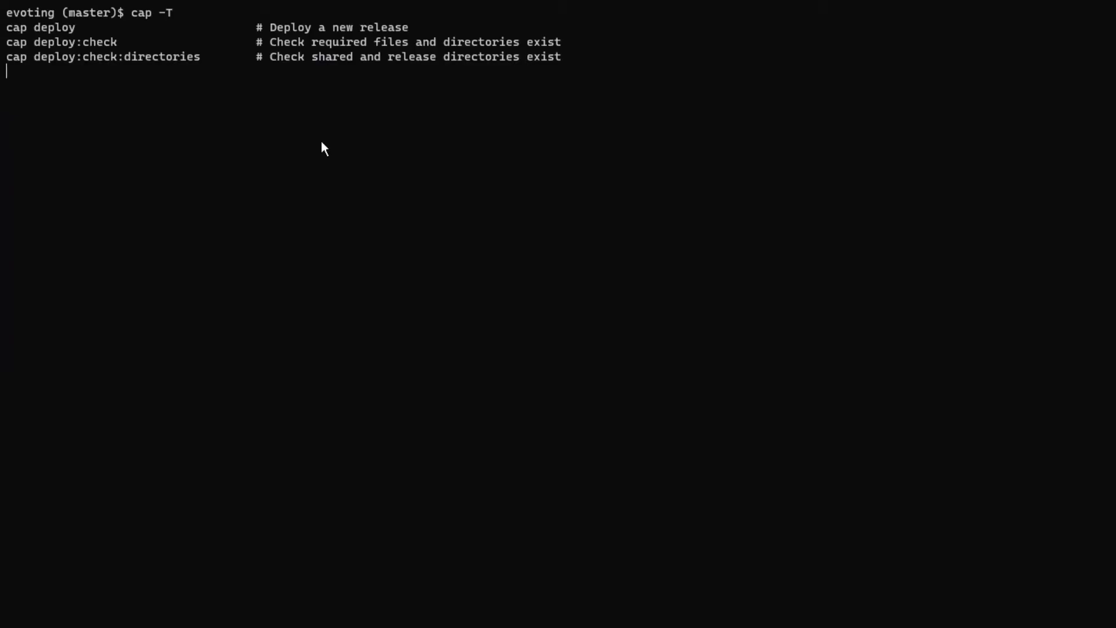
key(Return)
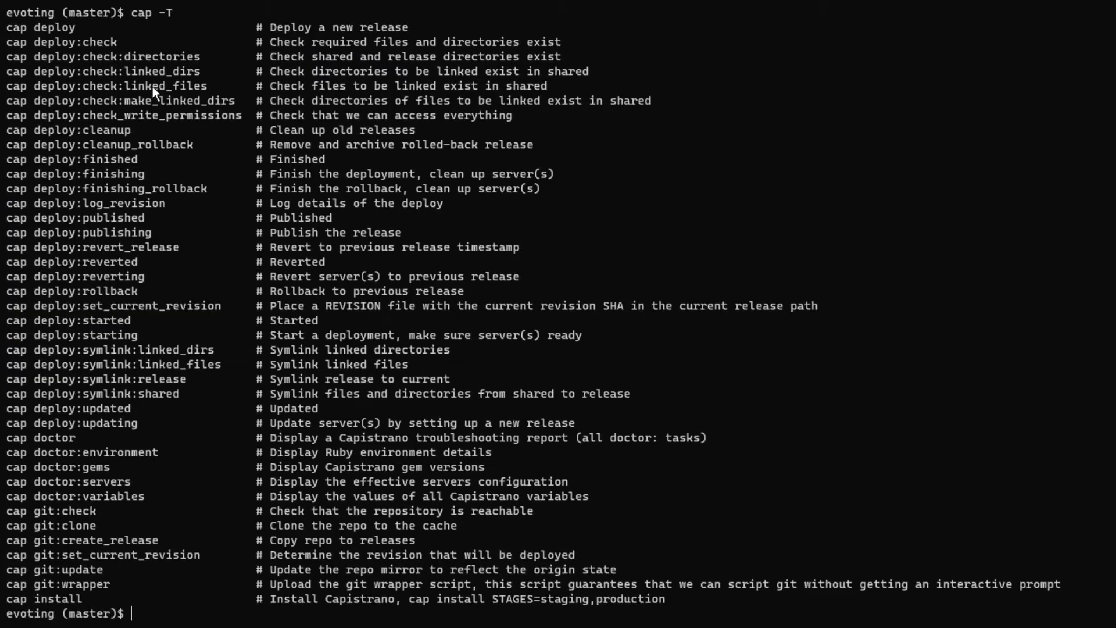
mouse_move(132, 71)
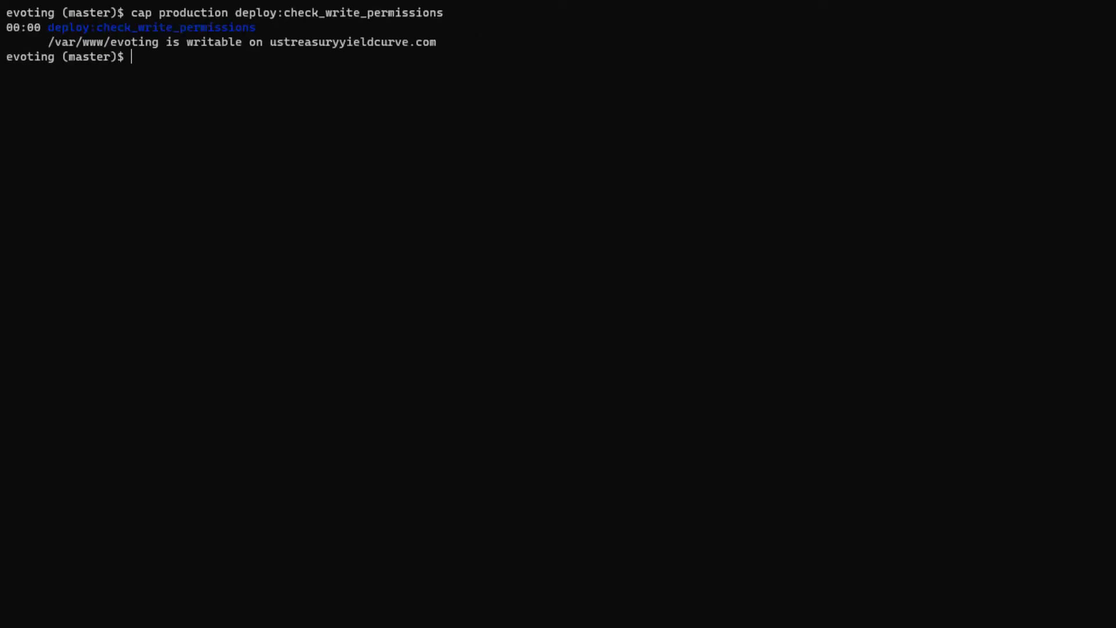
mouse_move(848, 459)
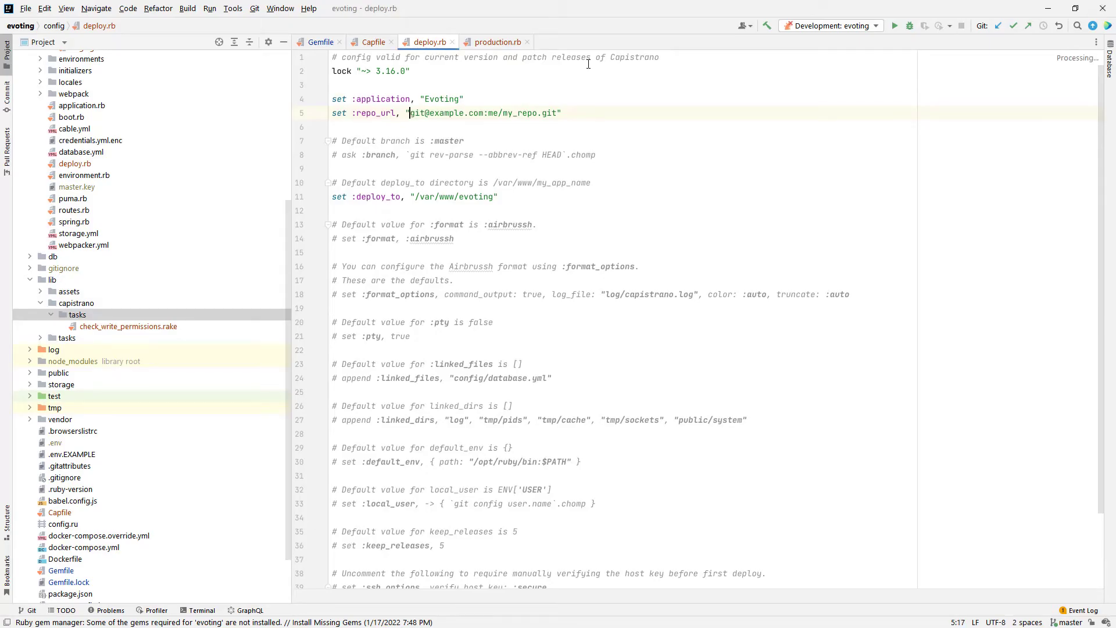
text(git@github.com:wakproductions-patreon/evoting.git)
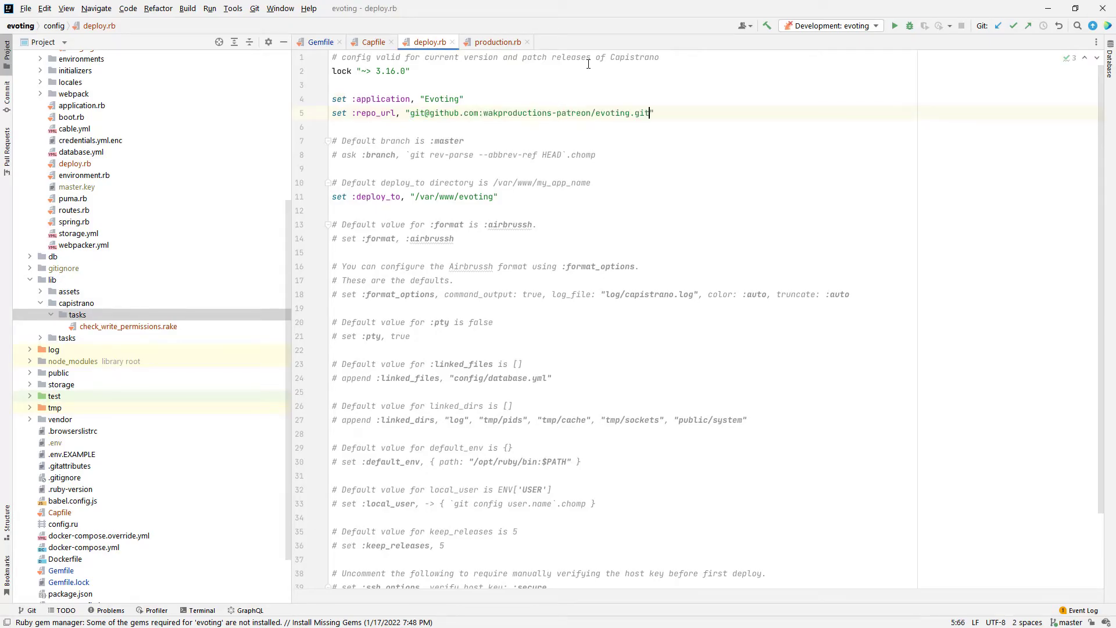
key(alt+tab)
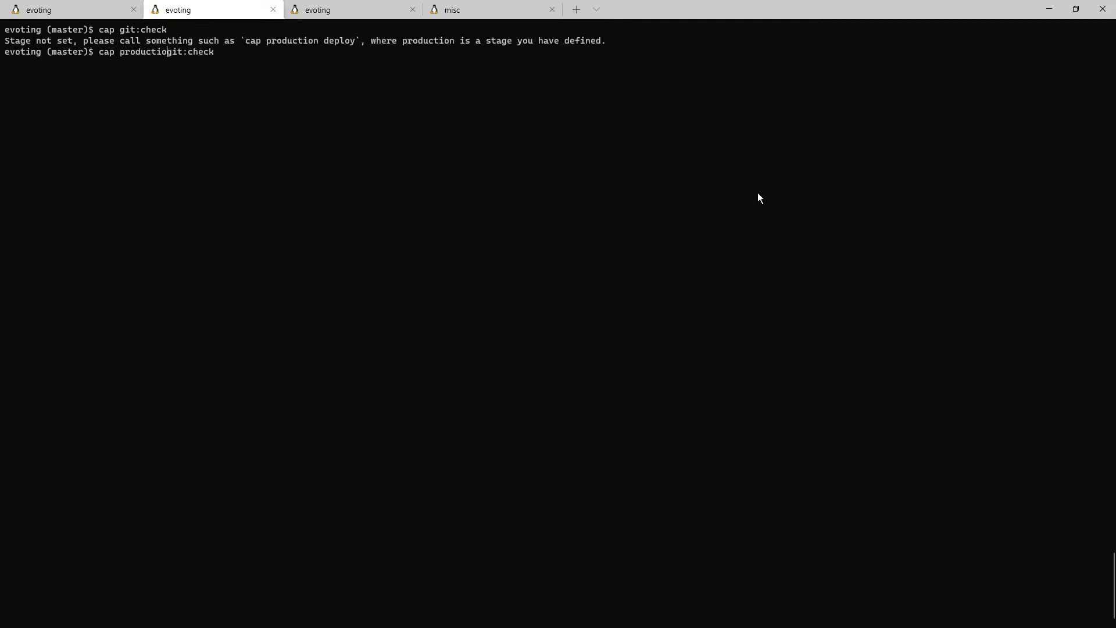
key(Return)
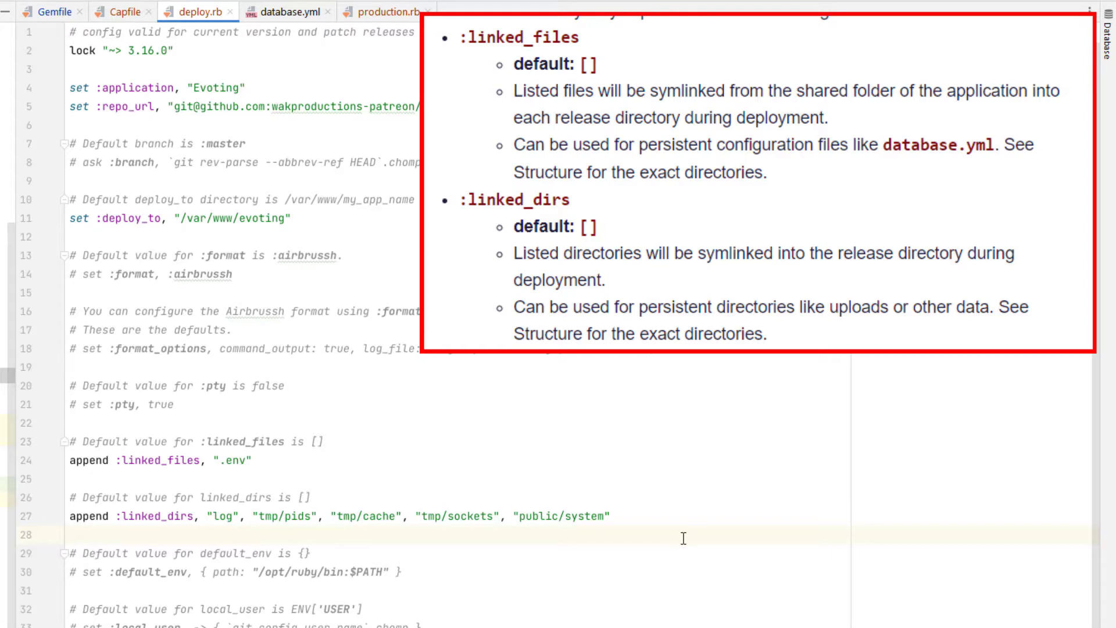
Append ".env" to linked_files and enable linked_dirs for log, tmp and public/system.
click(69, 533)
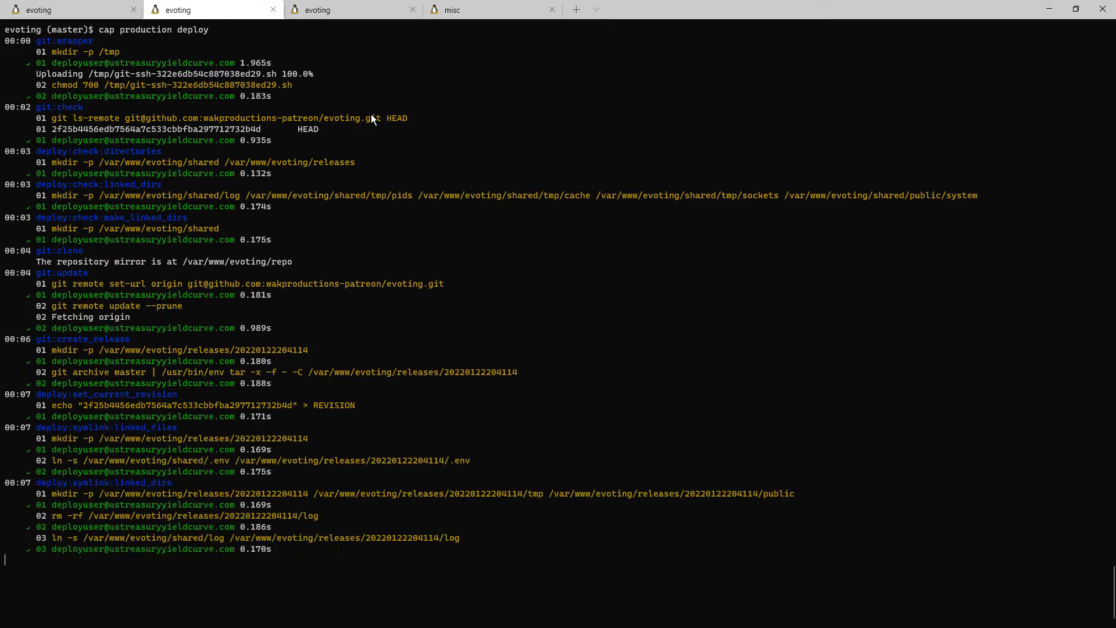
Review the cap production deploy output and the current release listing with .env and log symlinks.
scroll(down, 3)
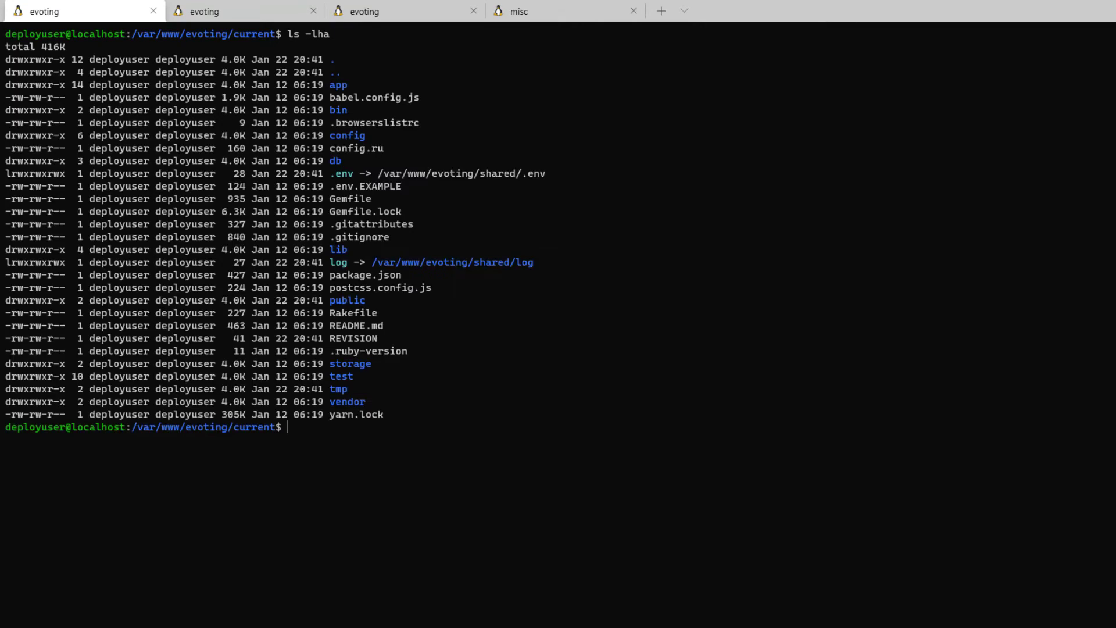
mouse_move(527, 199)
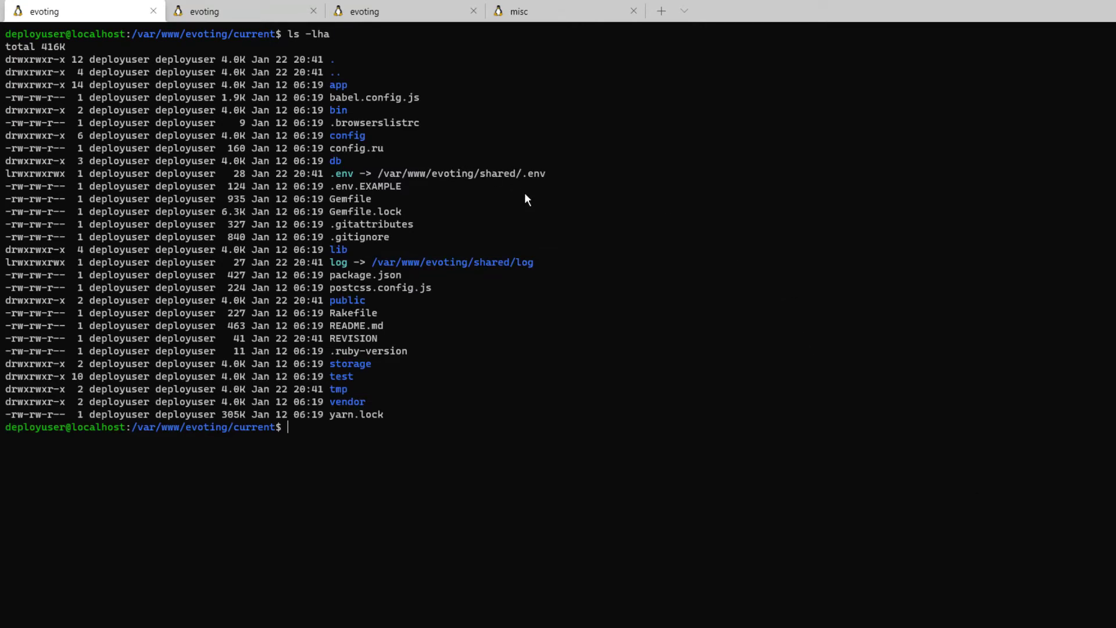
mouse_move(601, 347)
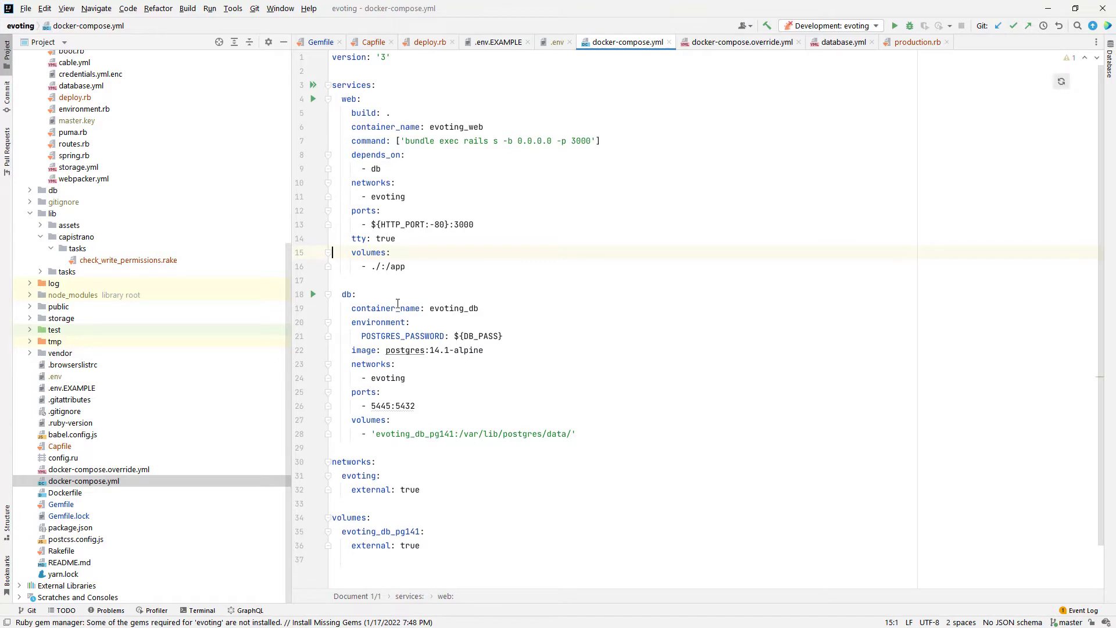
mouse_move(370, 252)
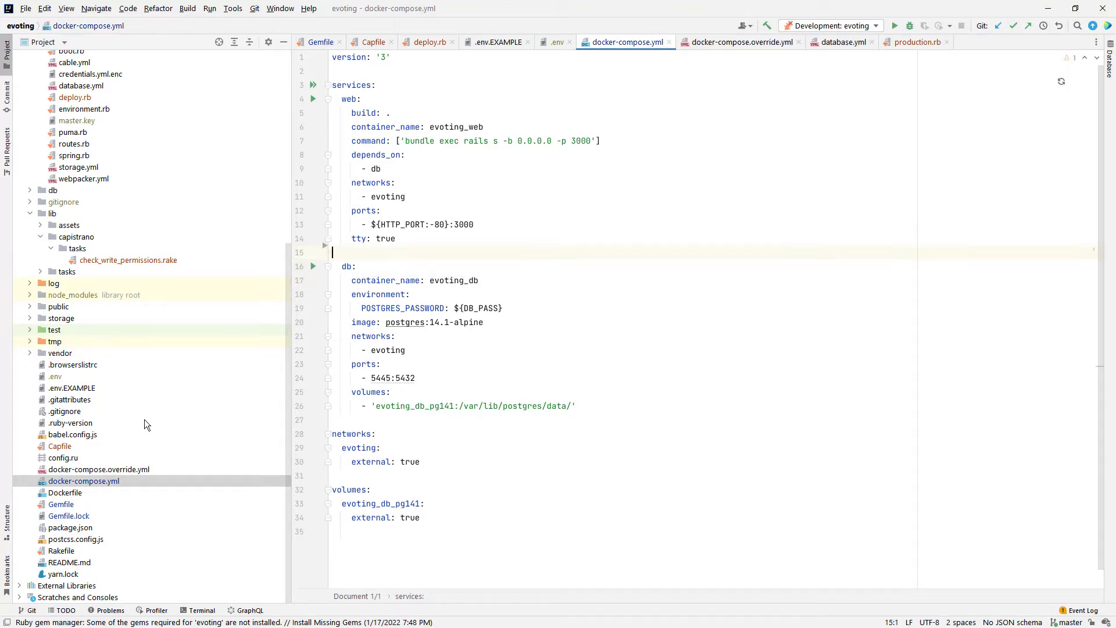
Move the web service's ./:/app volume mount into docker-compose.override.yml.
click(740, 42)
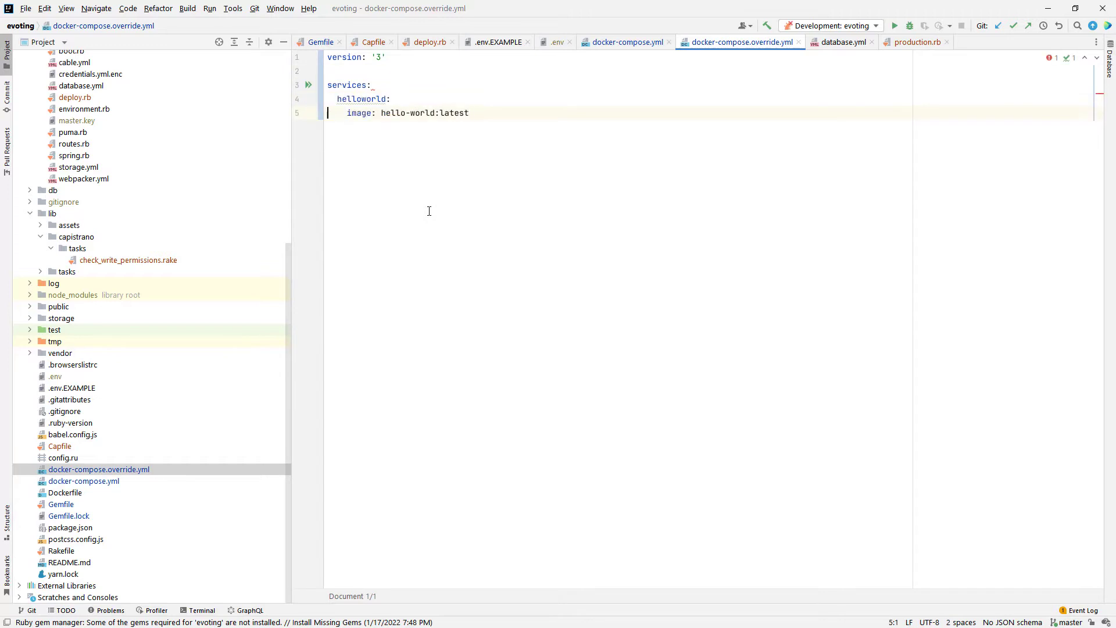
text(web:)
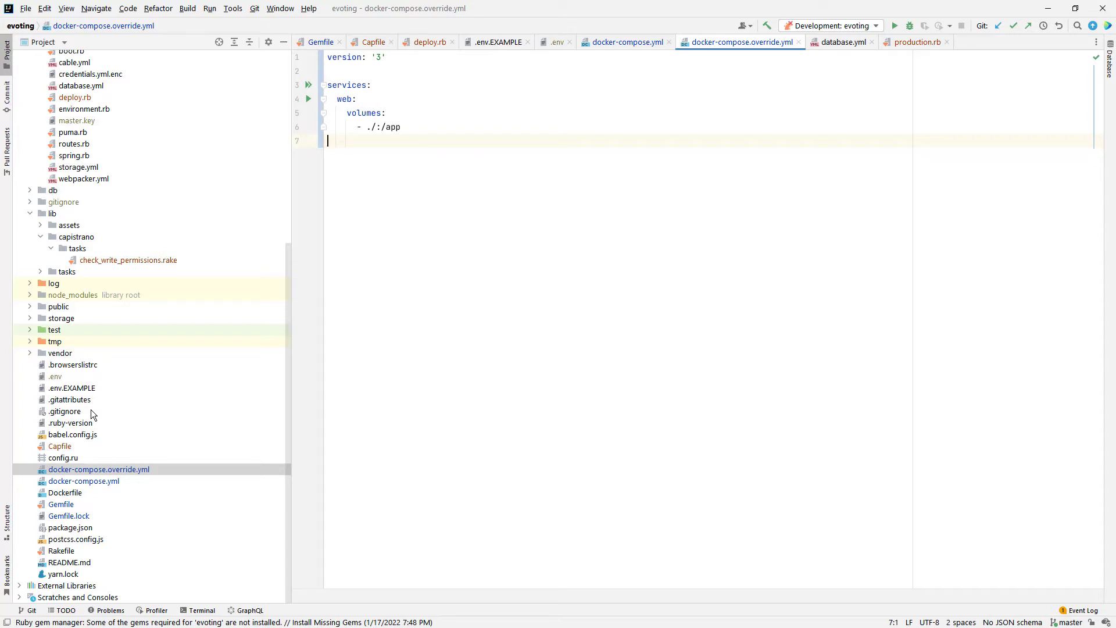
mouse_move(100, 469)
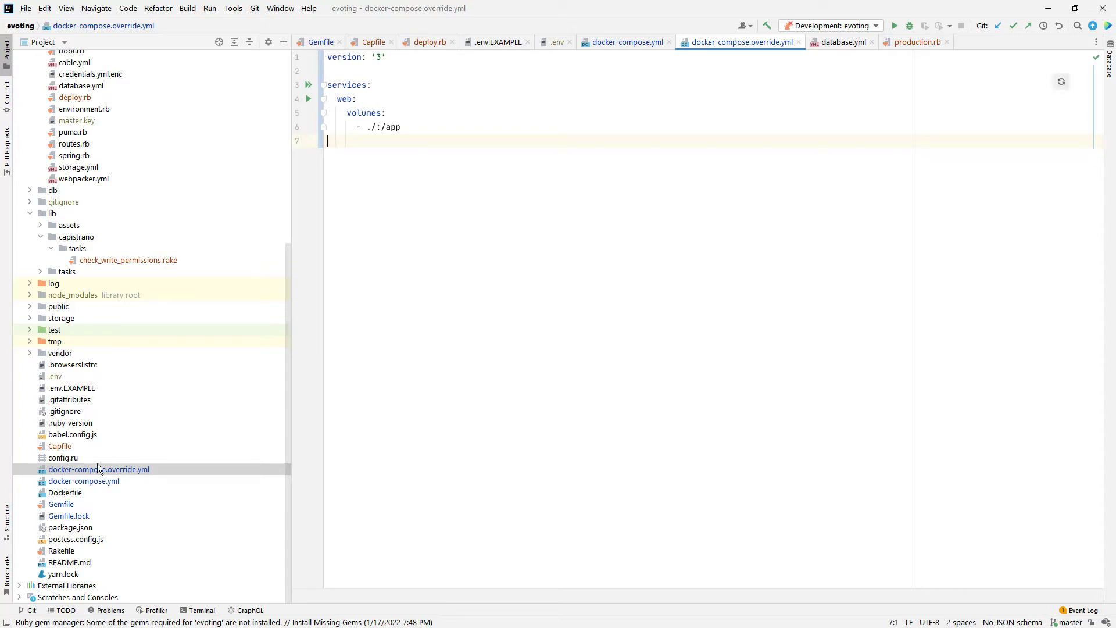
mouse_move(194, 166)
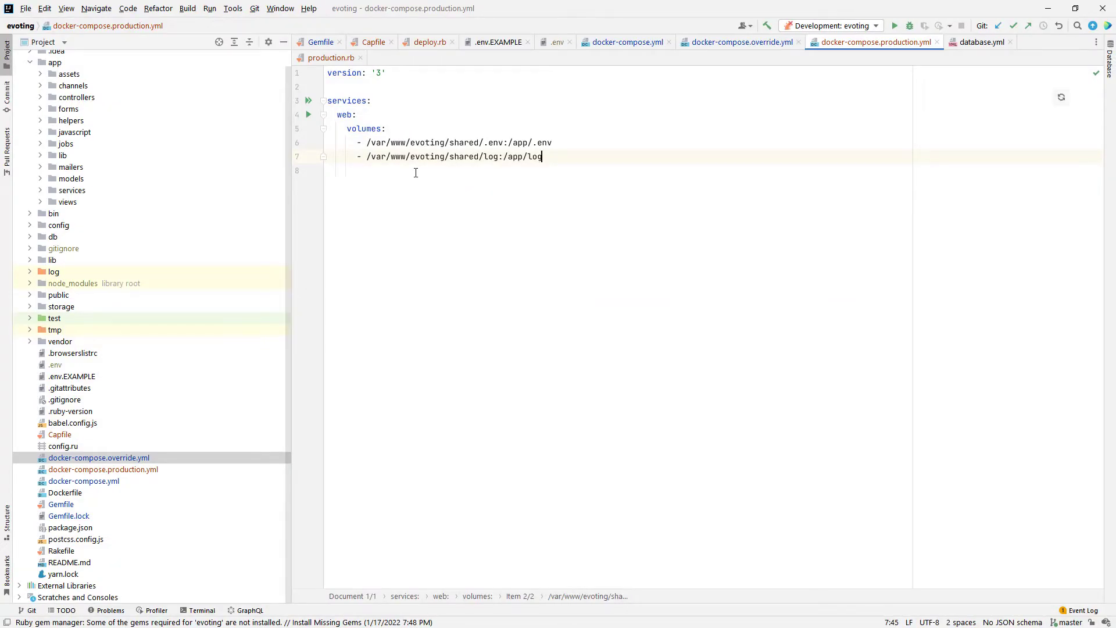
mouse_move(875, 383)
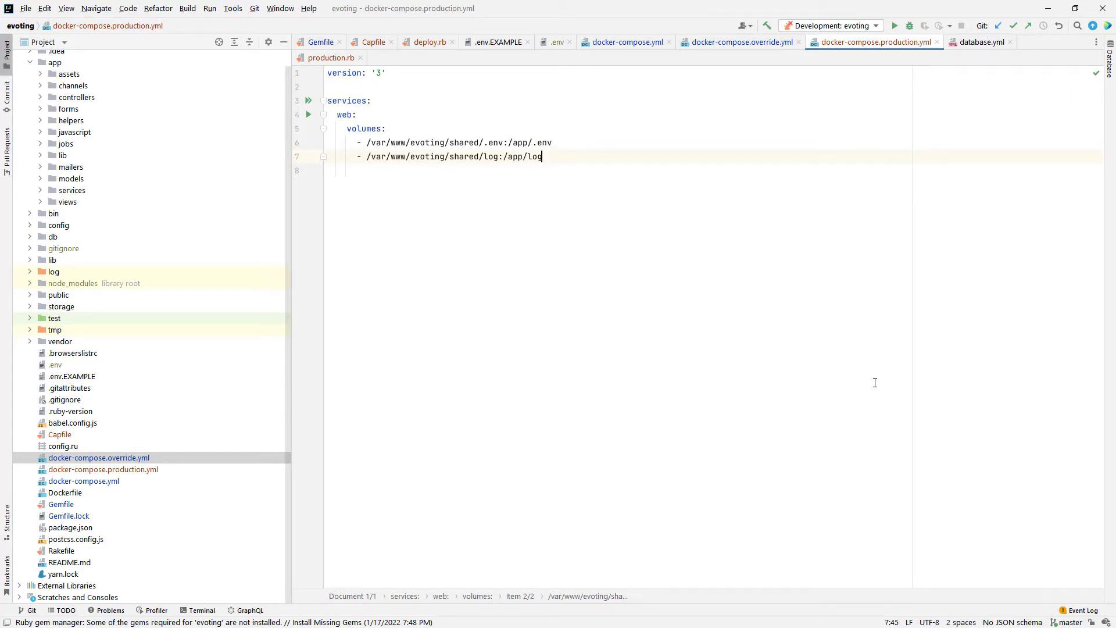
mouse_move(596, 221)
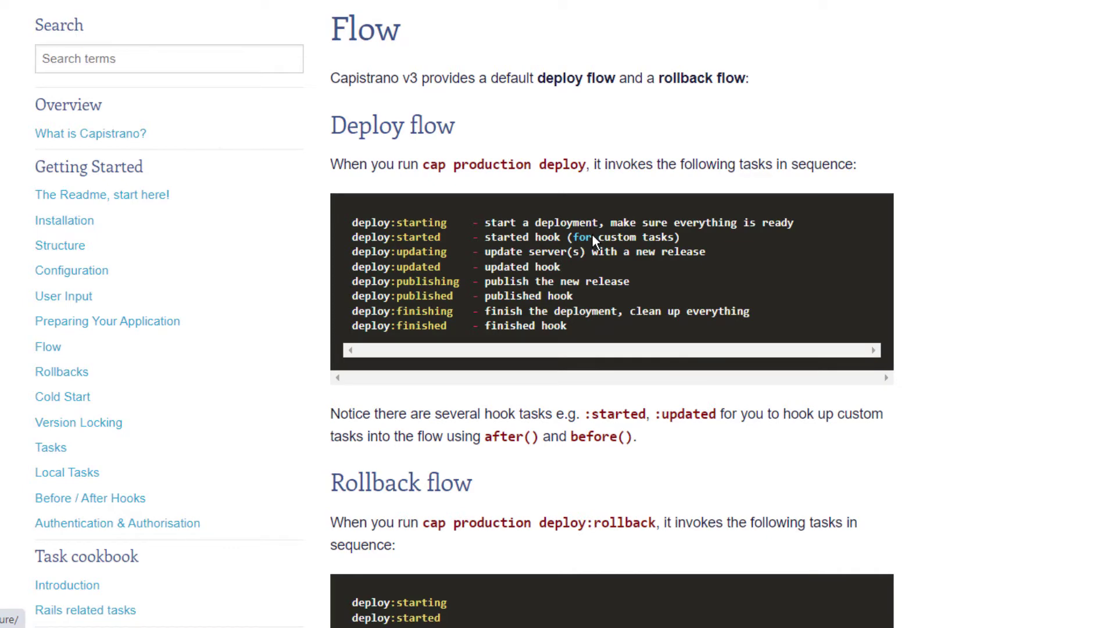
Read the Capistrano deploy flow table to find the deploy:published hook point.
scroll(down, 3)
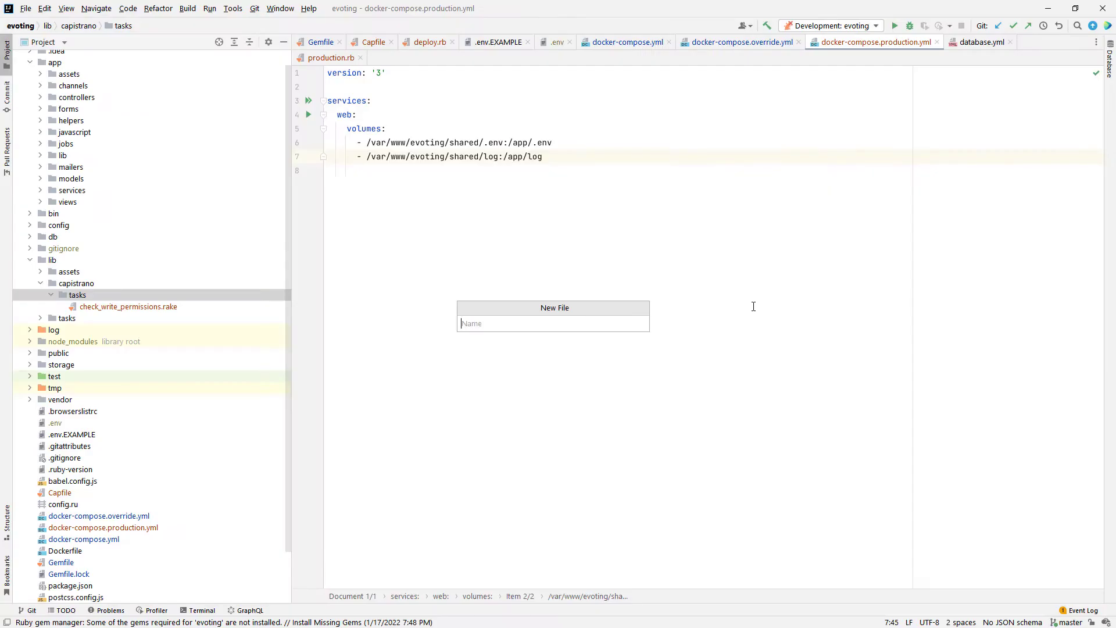
Create build_and_restart_docker_container.rake with a deploy namespace task running on roles(:web).
text(build_and_restar)
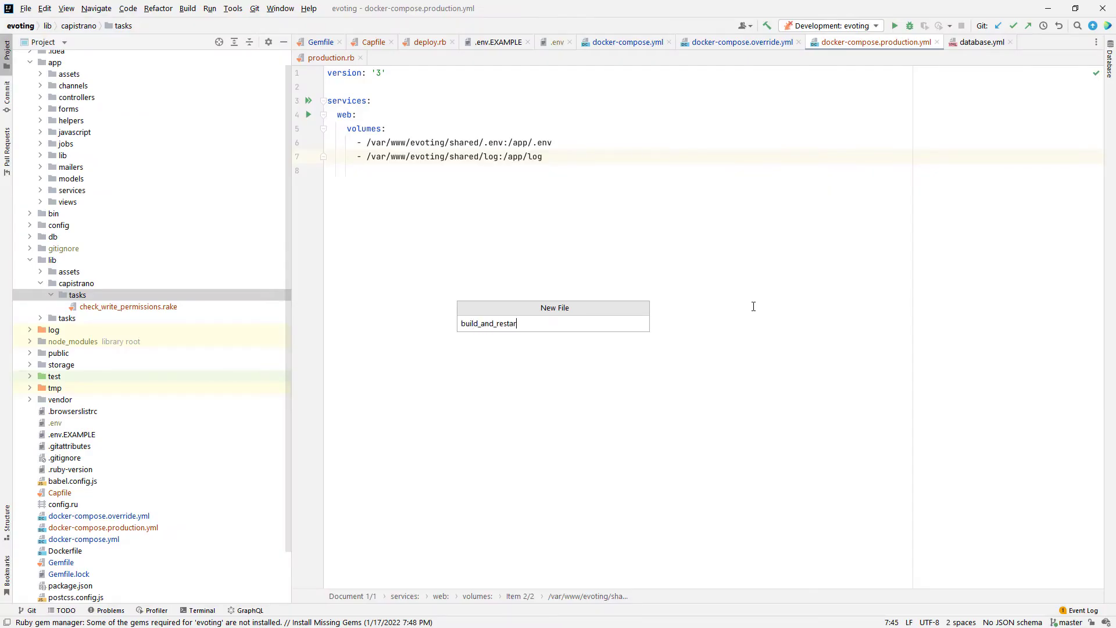
text(t_docker_container)
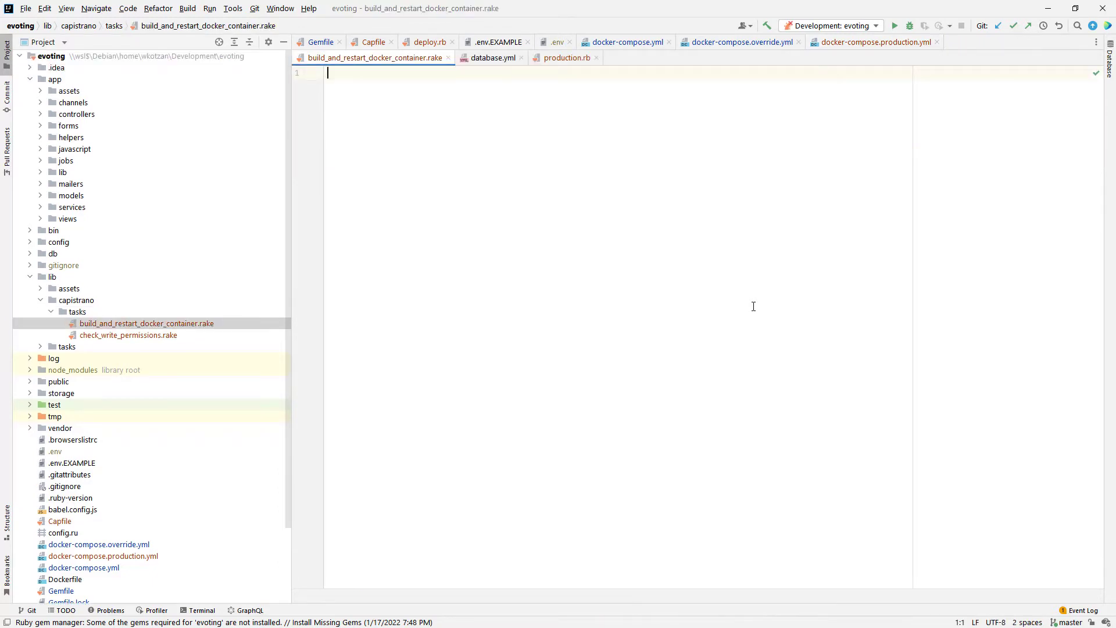
text(namespace :d)
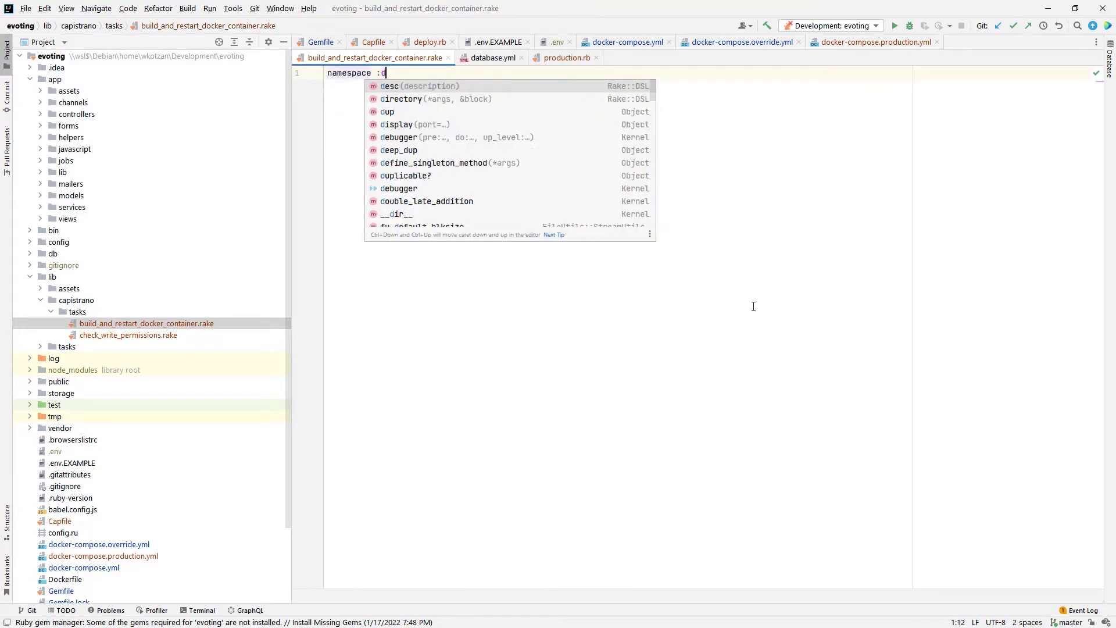
text(eploy d)
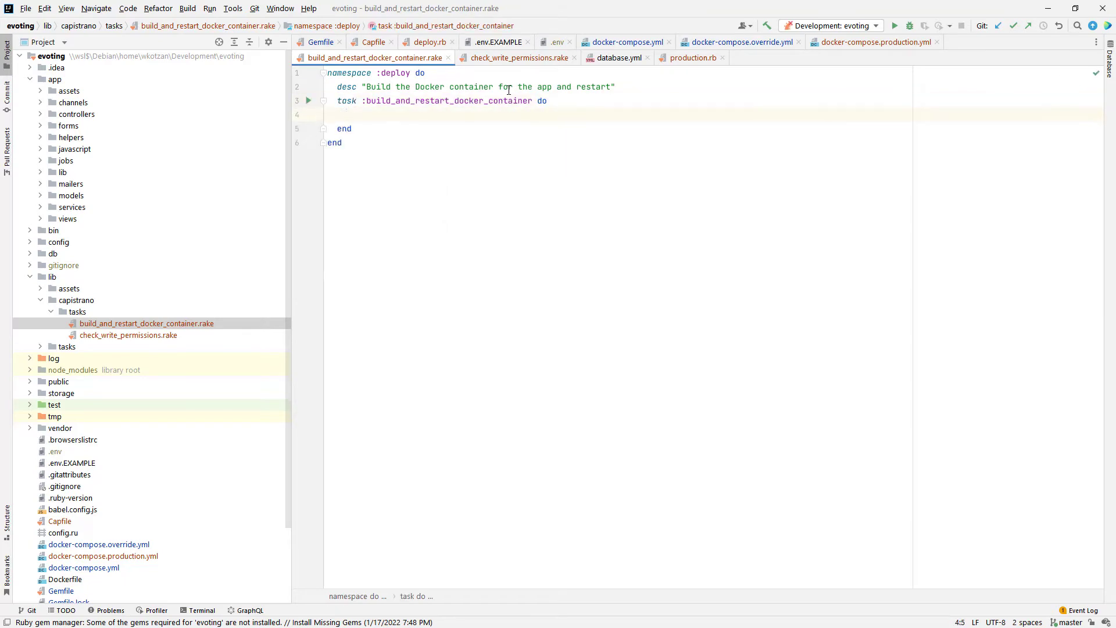
text(on roles(:web) do |_host|)
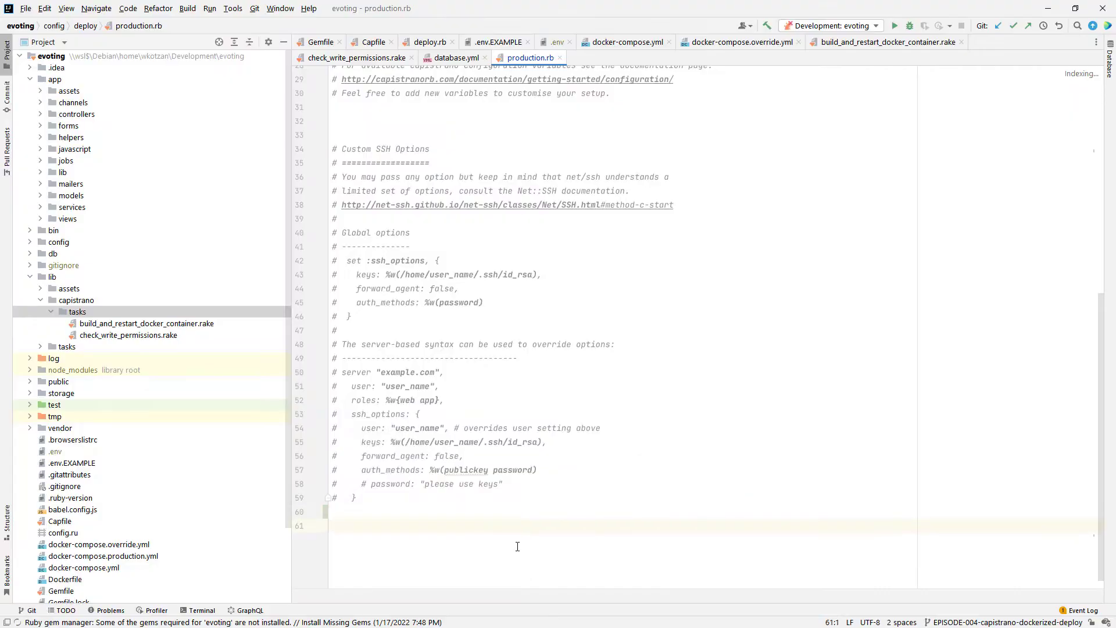
Add a Hooks section in production.rb running deploy:build_and_restart_docker_container after deploy:published.
text(# Hooks)
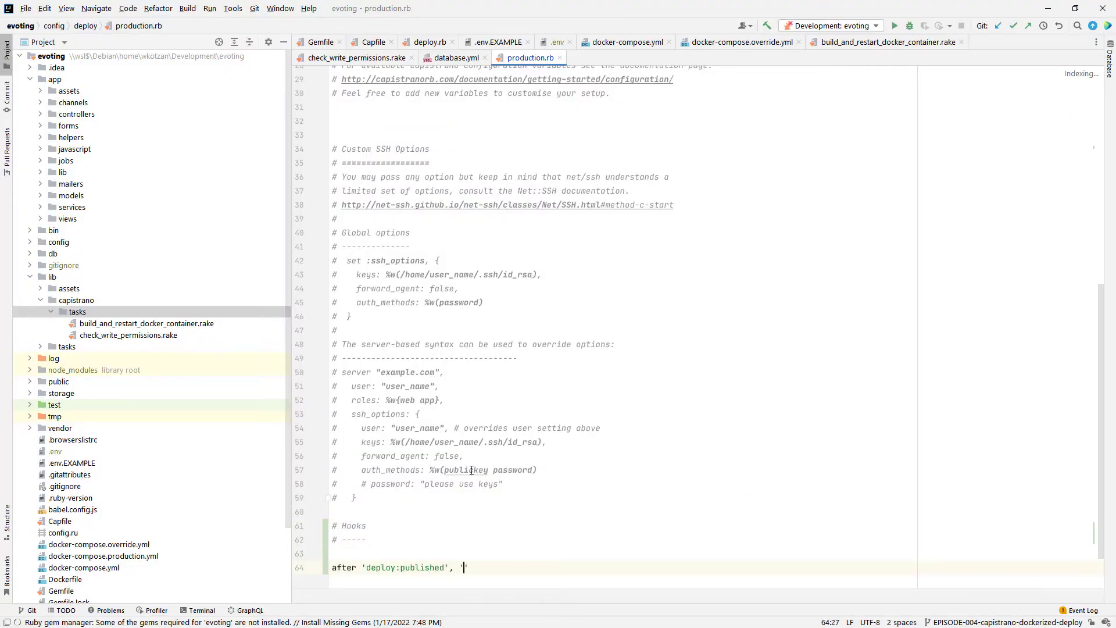
text(deploy:build_and_restart_docker_container')
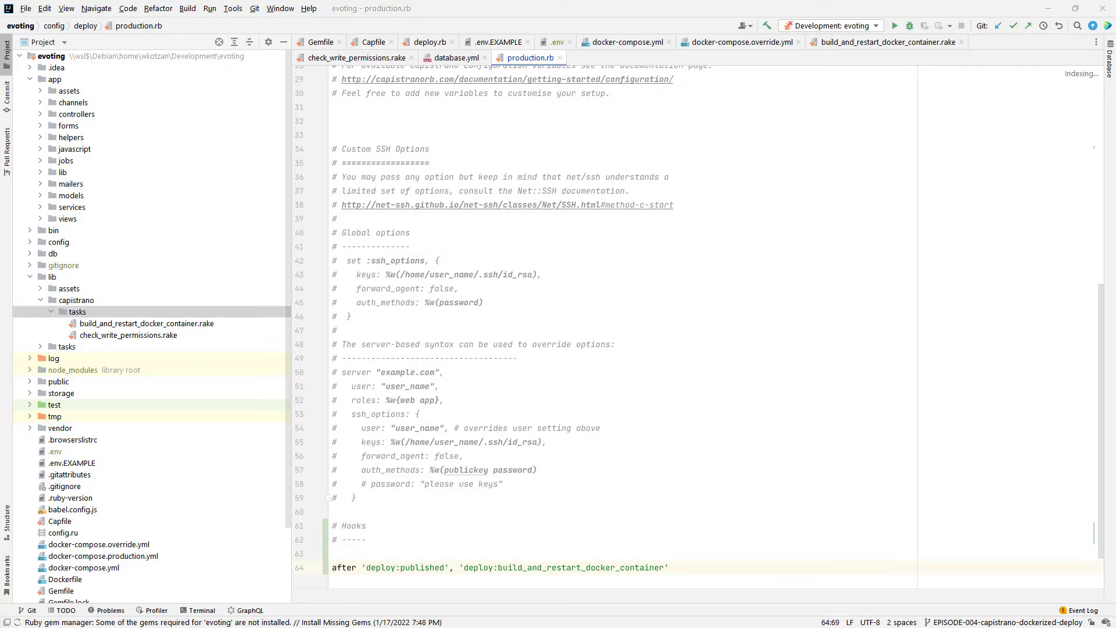